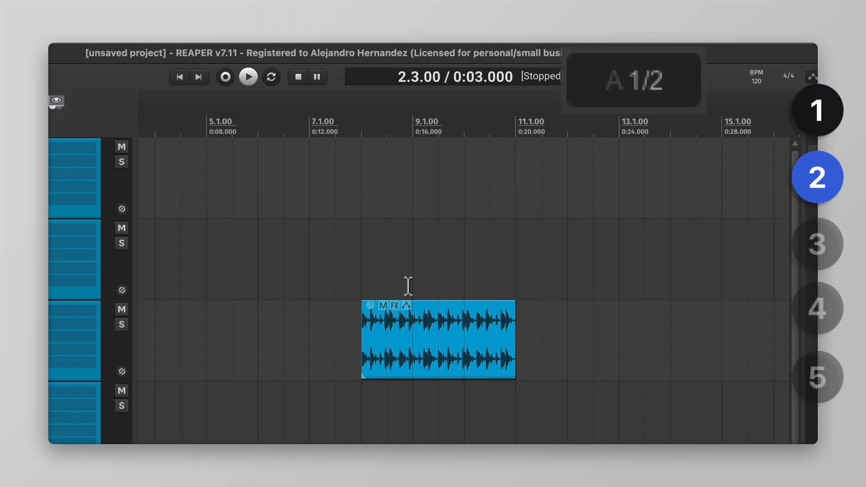
Proceed past the new-version notice to reach the REAPER Update Utility offering 7.11
{"action": "double_click", "coordinate": [438, 339]}
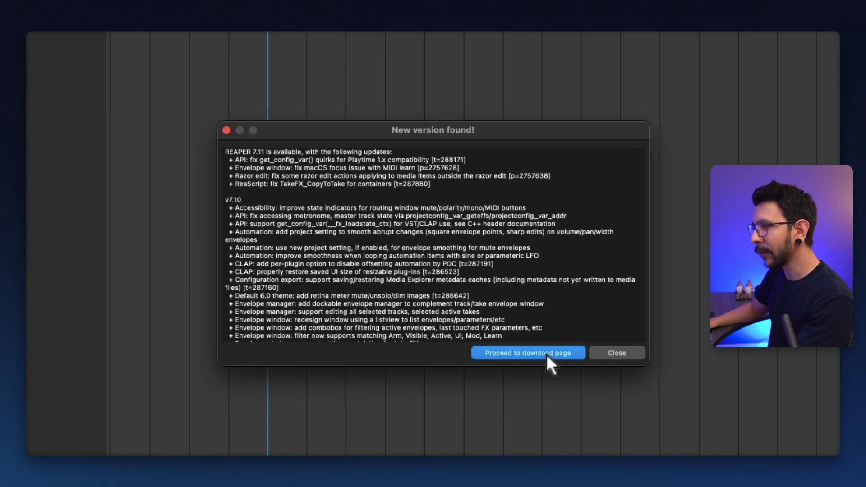
{"action": "left_click", "coordinate": [528, 353]}
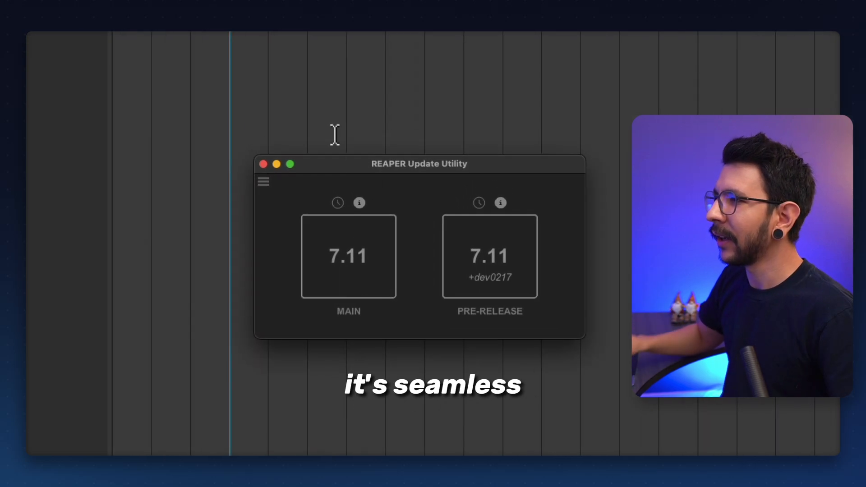
{"action": "mouse_move", "coordinate": [348, 257]}
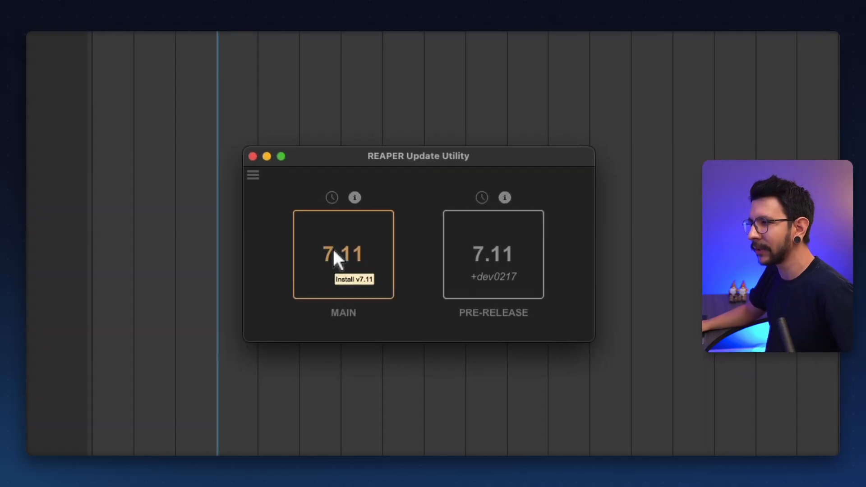
Install the MAIN 7.11 build, agreeing to quit, then review and dismiss the older-versions list
{"action": "left_click", "coordinate": [343, 254]}
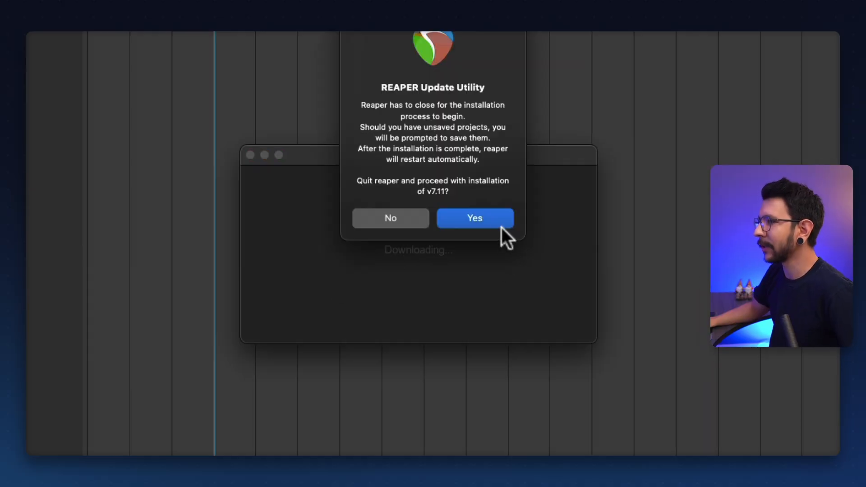
{"action": "left_click", "coordinate": [474, 217]}
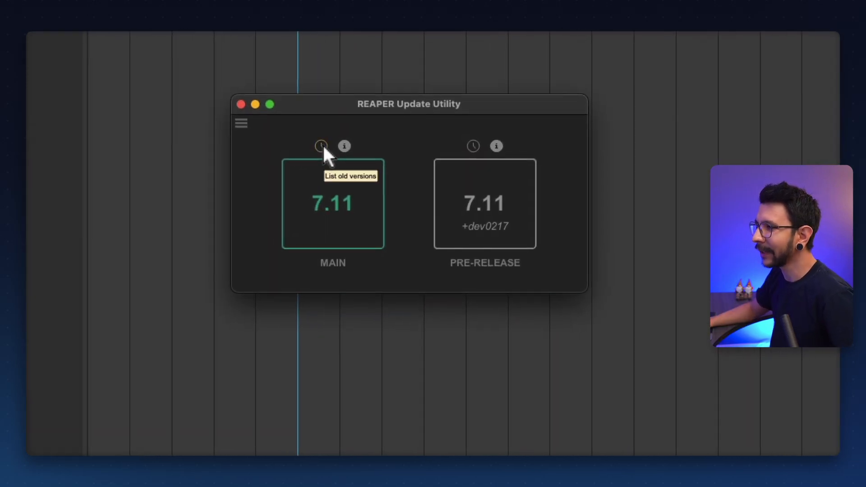
{"action": "left_click", "coordinate": [320, 145]}
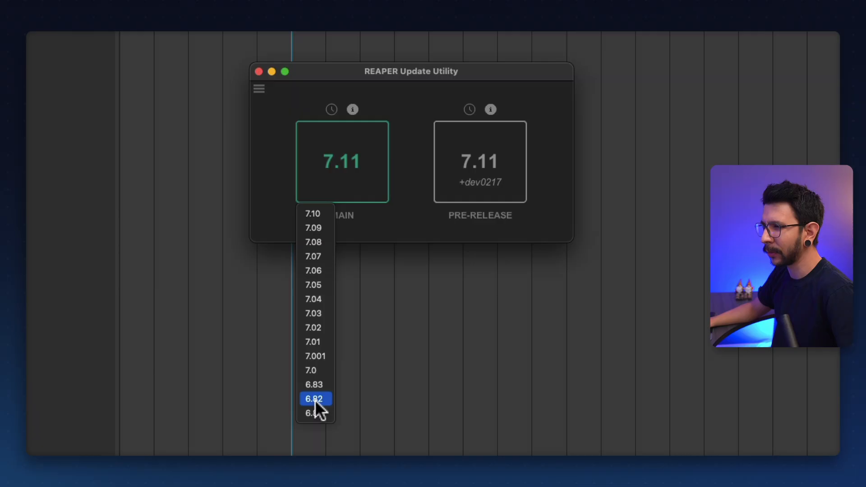
{"action": "left_click", "coordinate": [314, 399]}
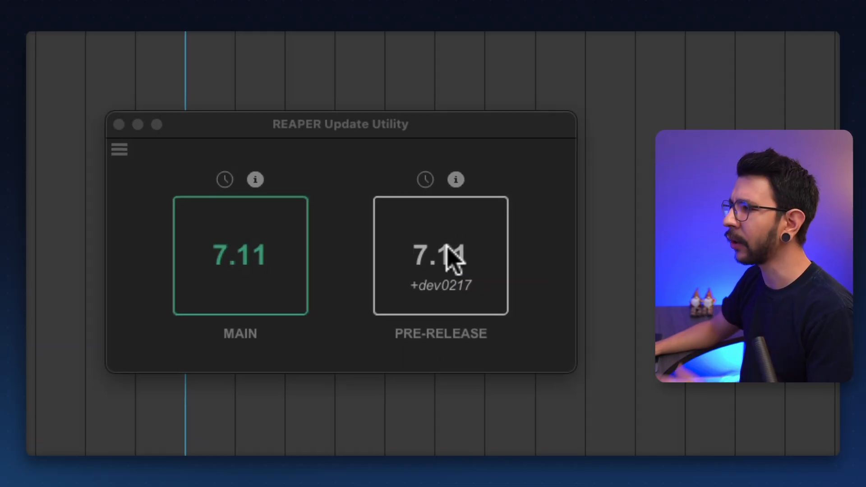
{"action": "mouse_move", "coordinate": [454, 179]}
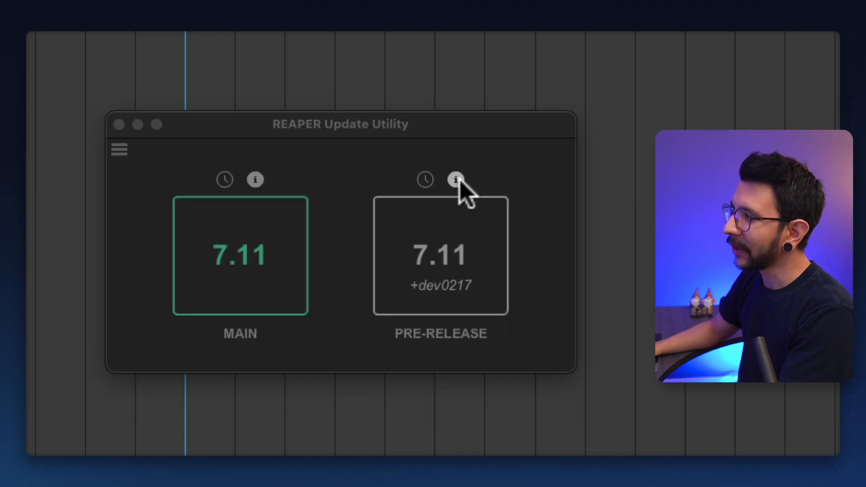
{"action": "left_click", "coordinate": [456, 180]}
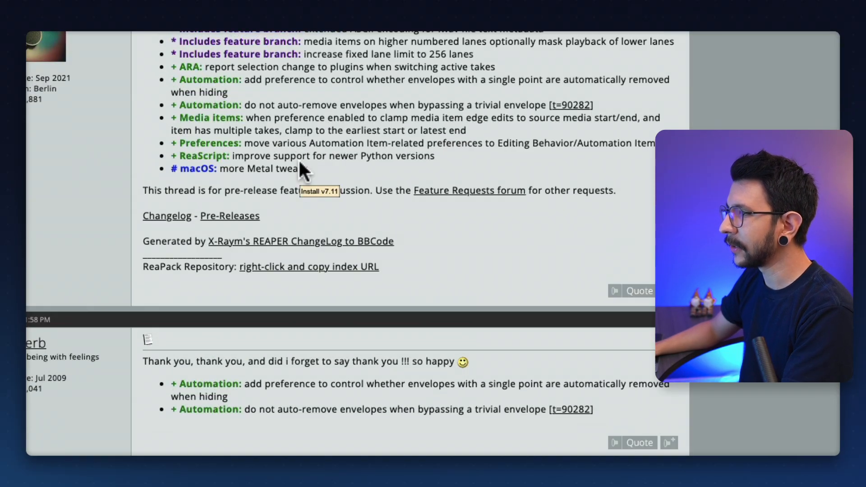
{"action": "left_click", "coordinate": [319, 190]}
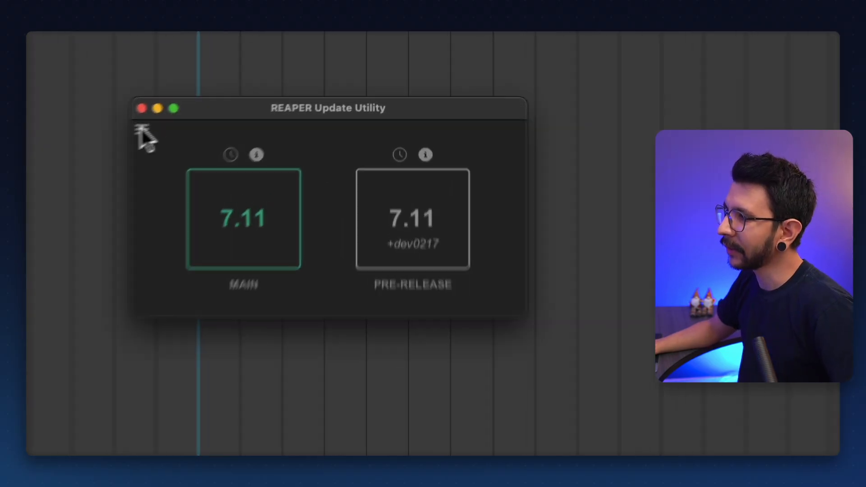
{"action": "left_click", "coordinate": [142, 133]}
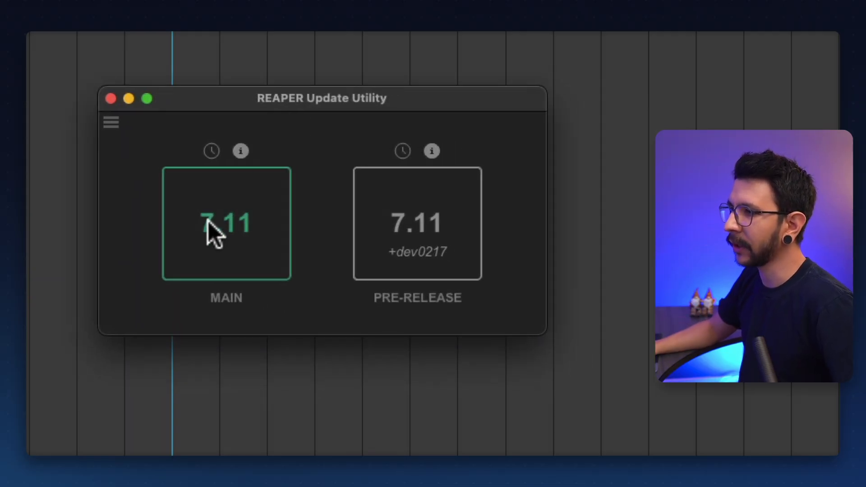
{"action": "mouse_move", "coordinate": [227, 221]}
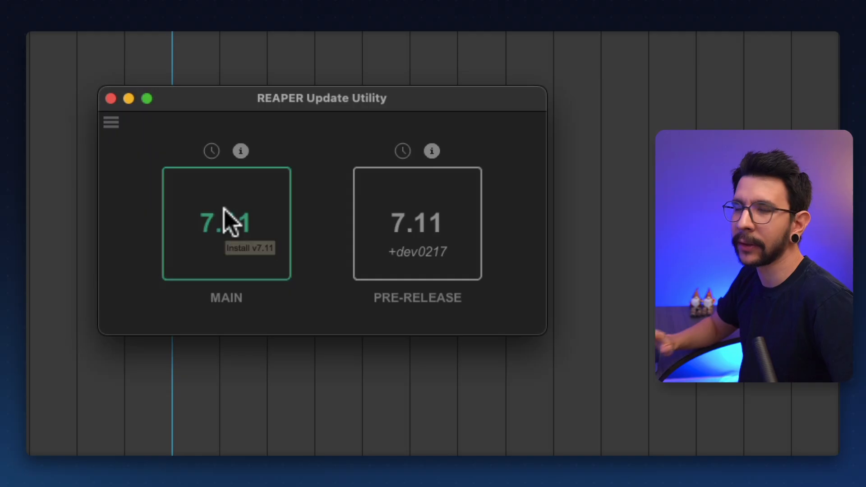
{"action": "mouse_move", "coordinate": [135, 201]}
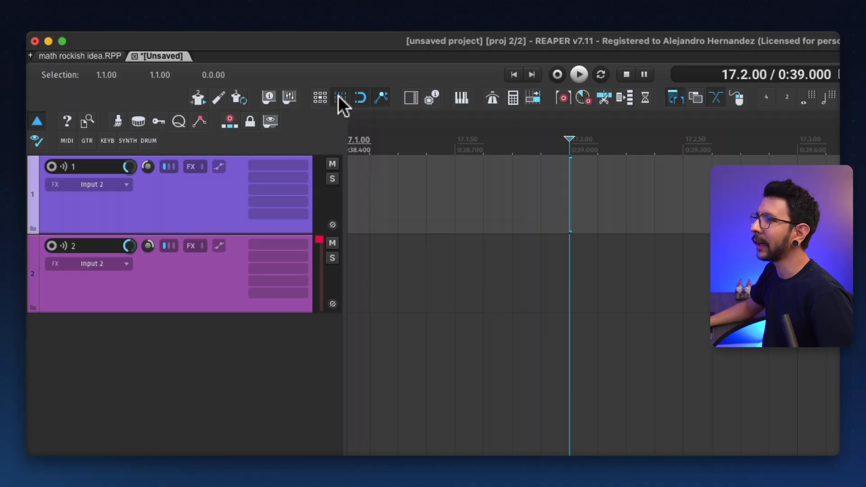
Set the arrangement grid line spacing to 1/16 in Snap/Grid Settings
{"action": "left_click", "coordinate": [340, 98]}
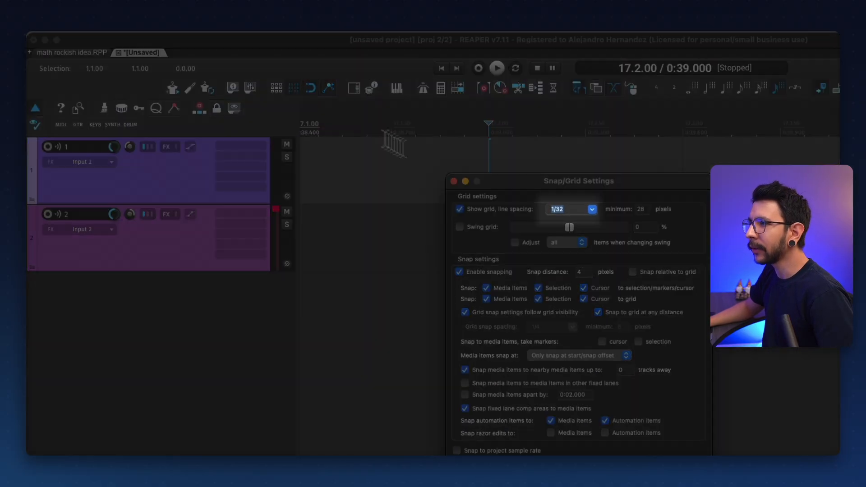
{"action": "left_click", "coordinate": [565, 208]}
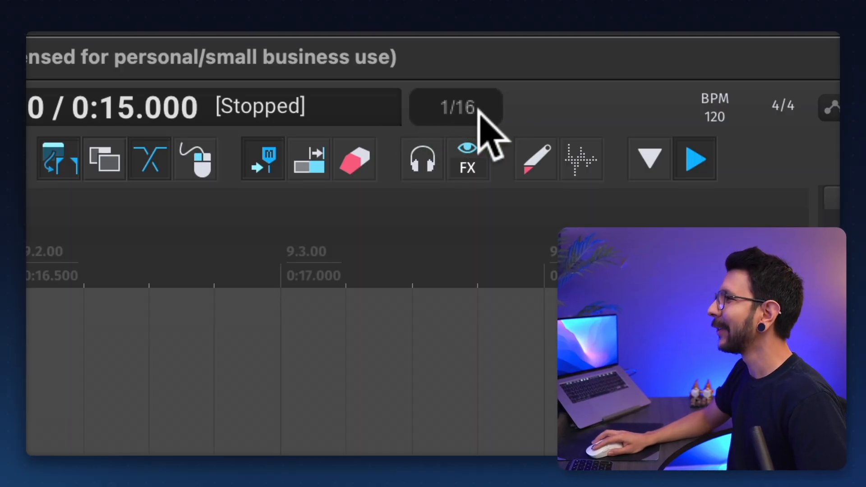
{"action": "left_click", "coordinate": [457, 106]}
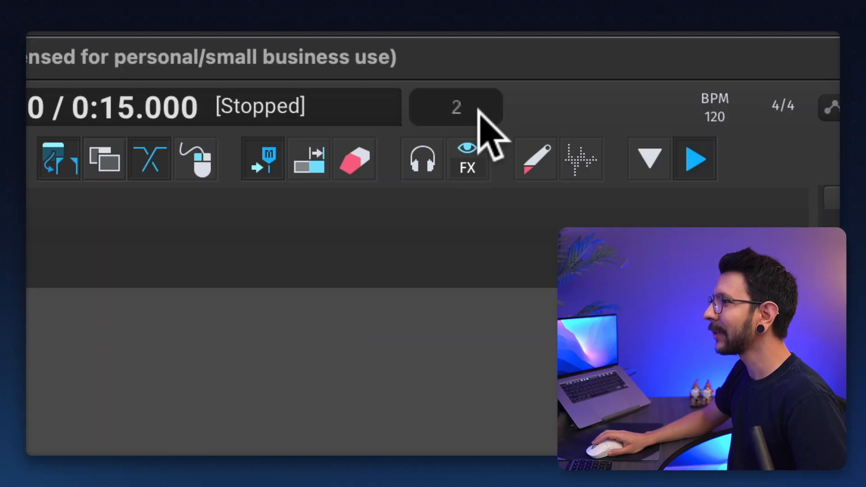
{"action": "scroll", "scroll_direction": "down", "scroll_amount": 3}
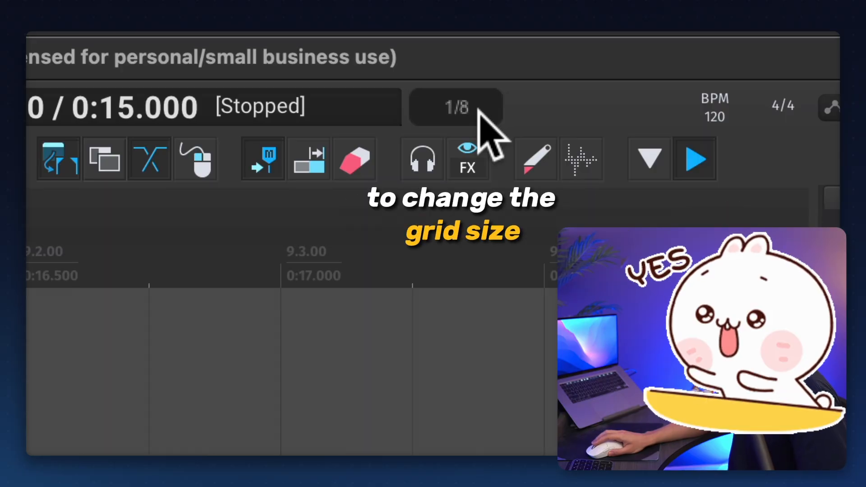
{"action": "left_click", "coordinate": [454, 106]}
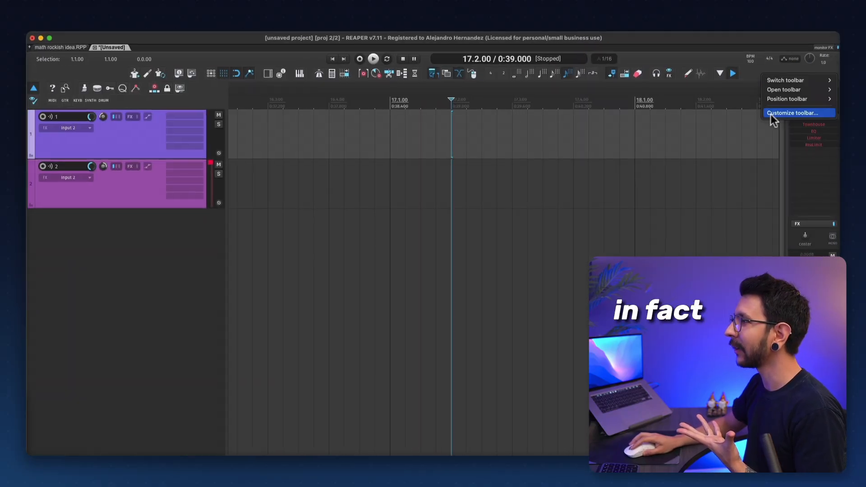
{"action": "left_click", "coordinate": [793, 113]}
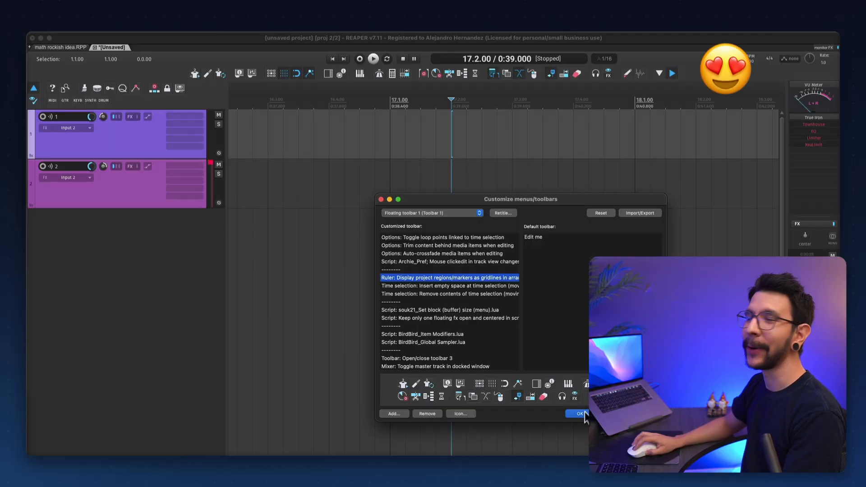
{"action": "left_click", "coordinate": [576, 414]}
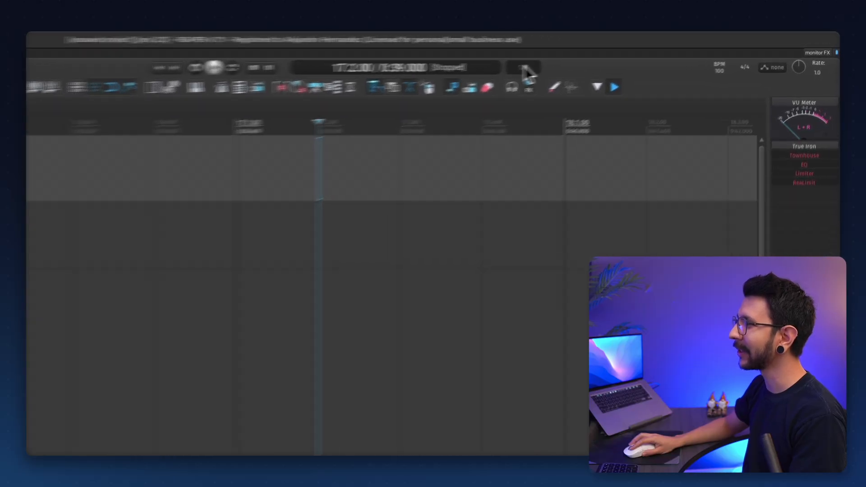
Lock the floating grid readout's position from its options menu
{"action": "left_click", "coordinate": [522, 68]}
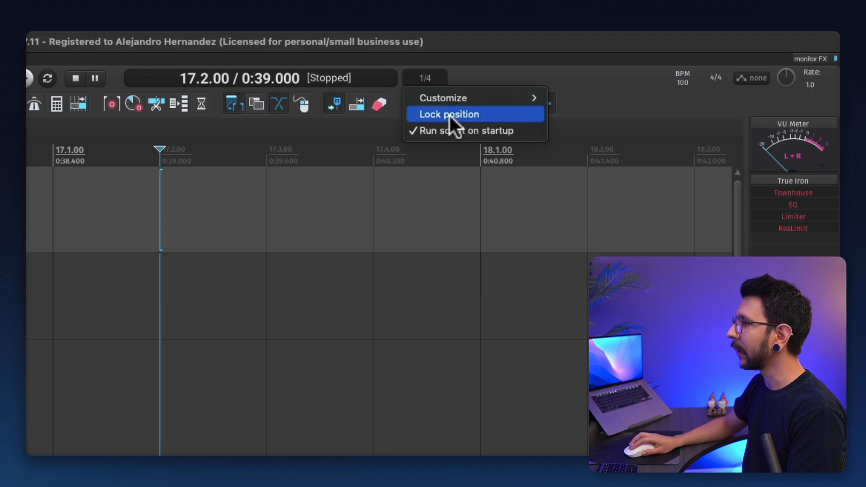
{"action": "left_click", "coordinate": [442, 97]}
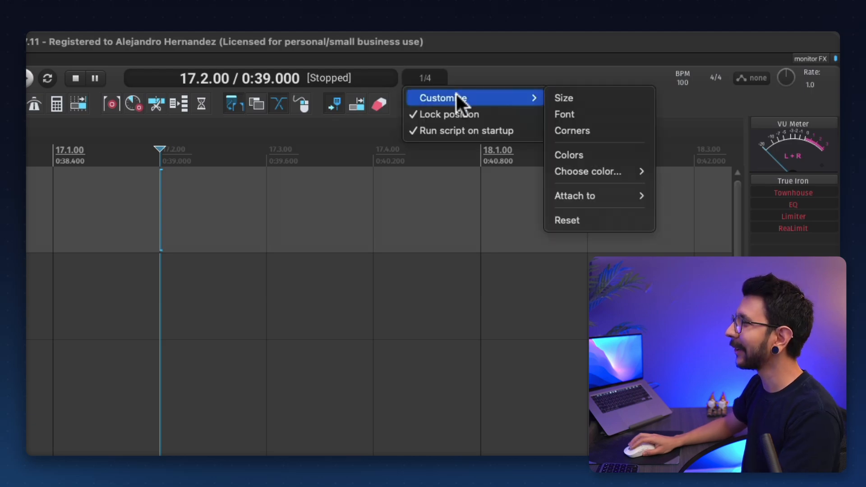
{"action": "mouse_move", "coordinate": [574, 131]}
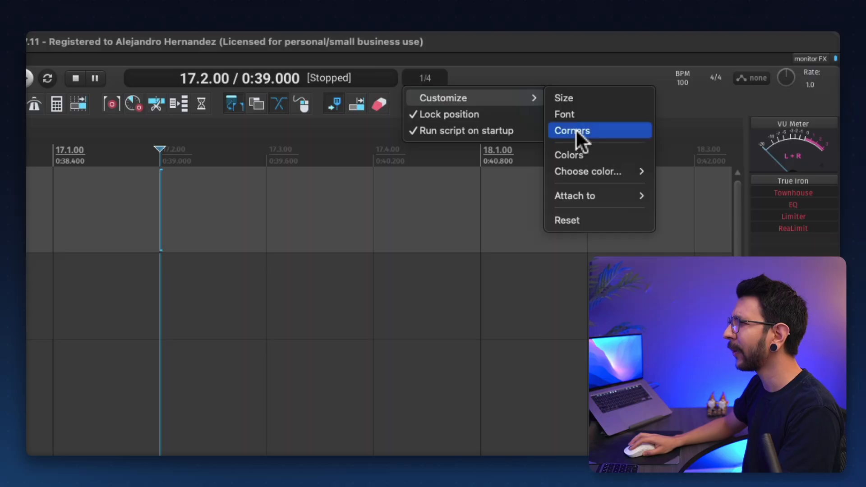
{"action": "mouse_move", "coordinate": [574, 196]}
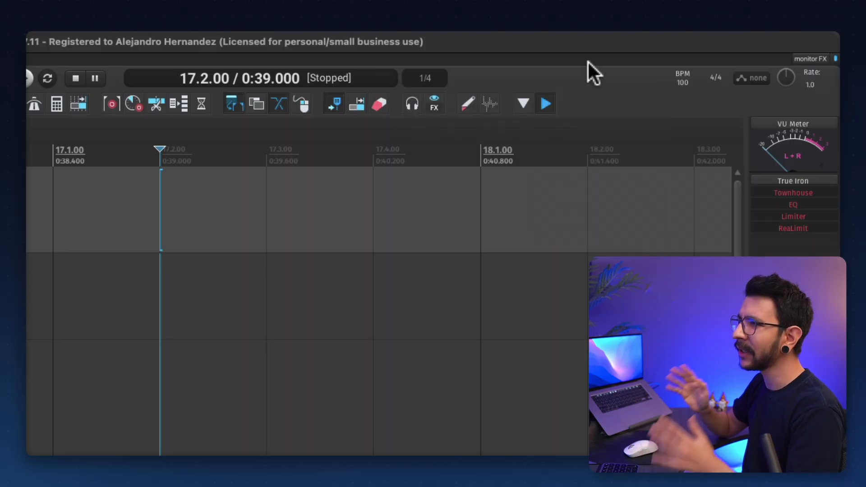
{"action": "mouse_move", "coordinate": [442, 83]}
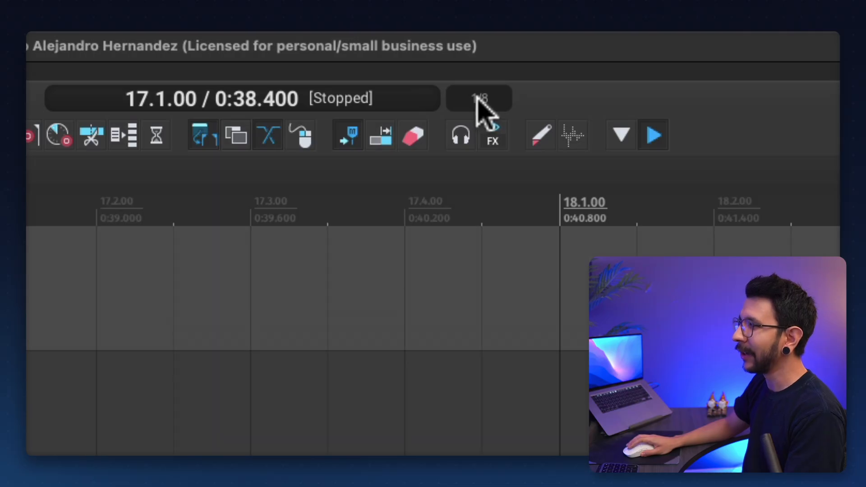
Try a 1/8 triplet grid, then toggle the readout to show swing, left at 0%
{"action": "left_click", "coordinate": [478, 97]}
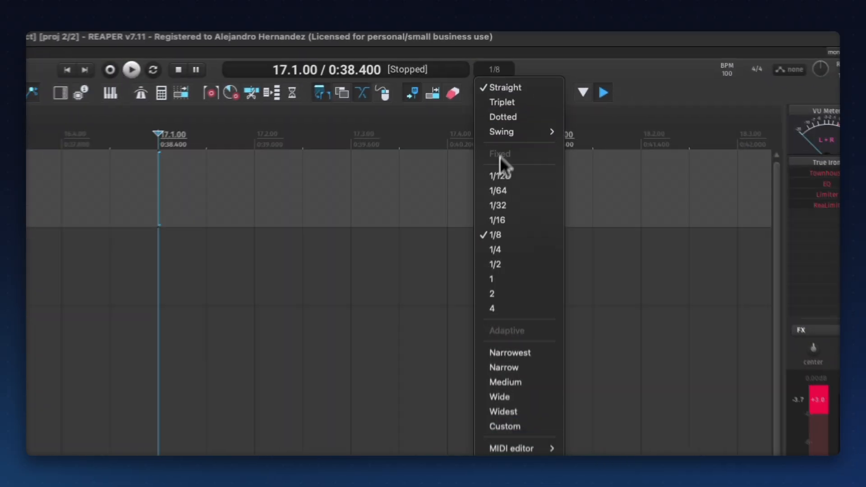
{"action": "mouse_move", "coordinate": [501, 102]}
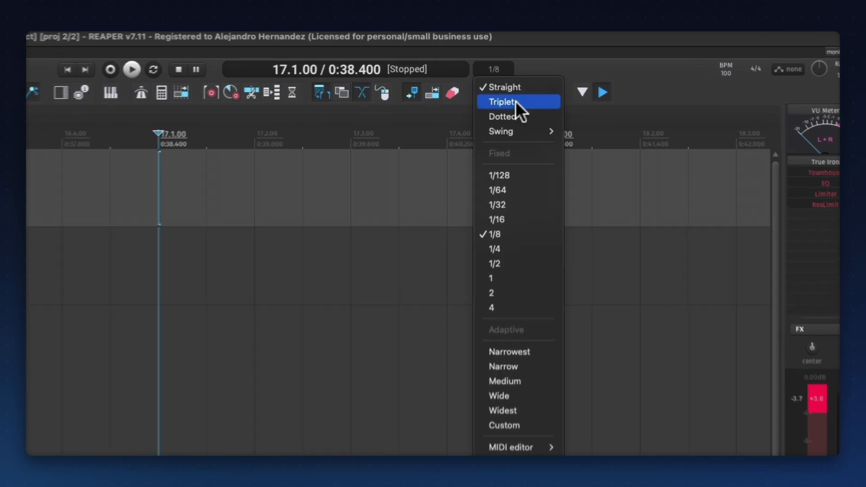
{"action": "left_click", "coordinate": [501, 102]}
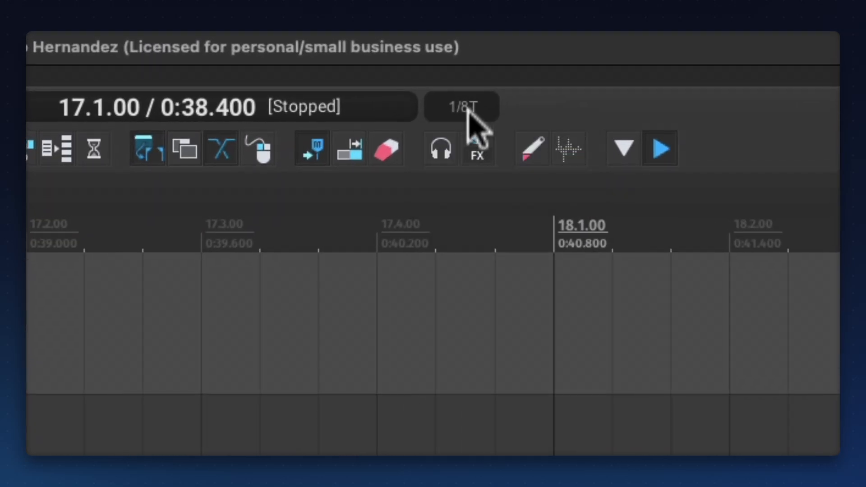
{"action": "left_click", "coordinate": [461, 106]}
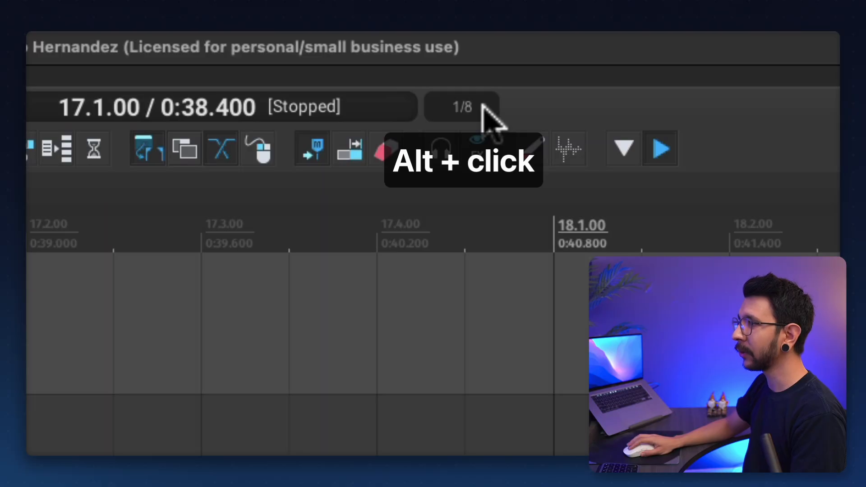
{"action": "left_click", "coordinate": [461, 106]}
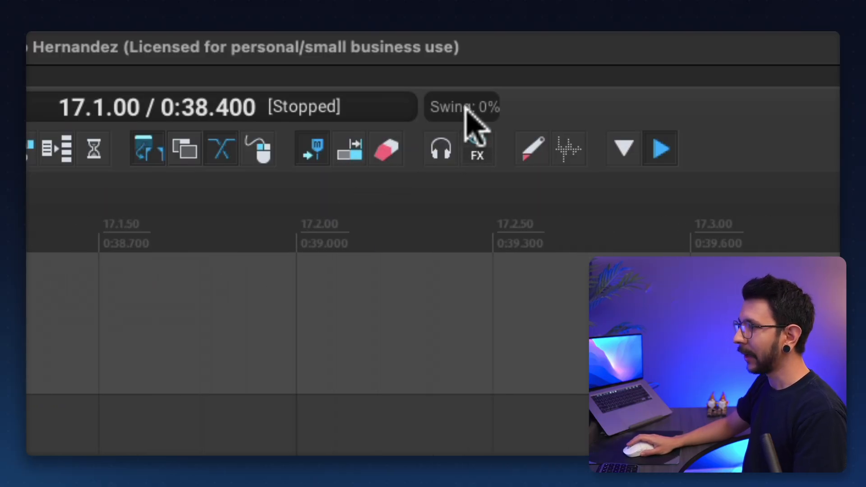
{"action": "scroll", "scroll_direction": "down", "scroll_amount": 3}
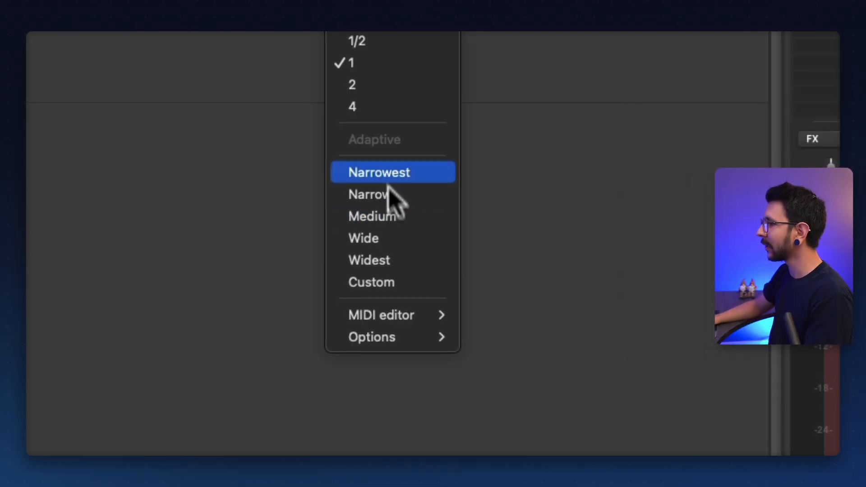
Try Narrowest, Medium and back to Narrowest minimum grid spacing, then move the cursor to bar 19
{"action": "left_click", "coordinate": [378, 172]}
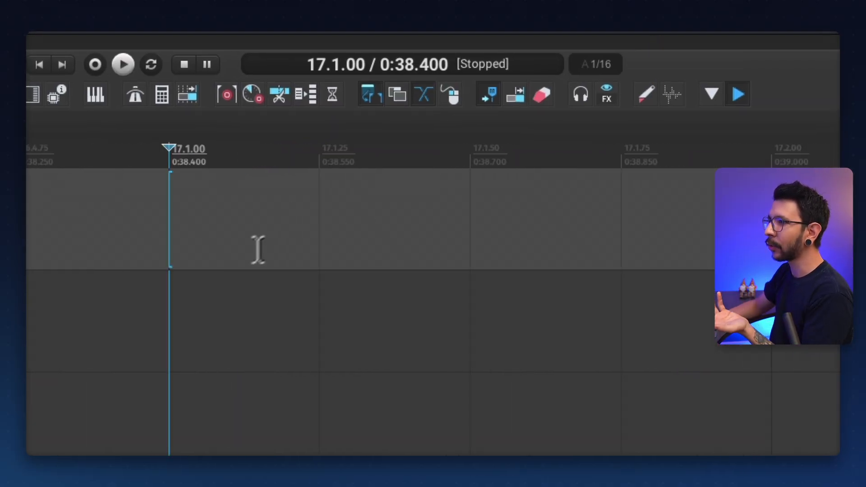
{"action": "left_click", "coordinate": [594, 63]}
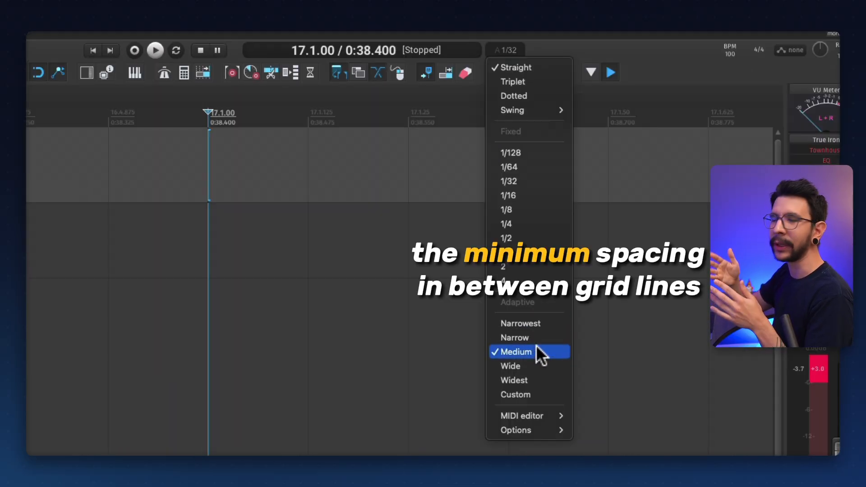
{"action": "left_click", "coordinate": [510, 365]}
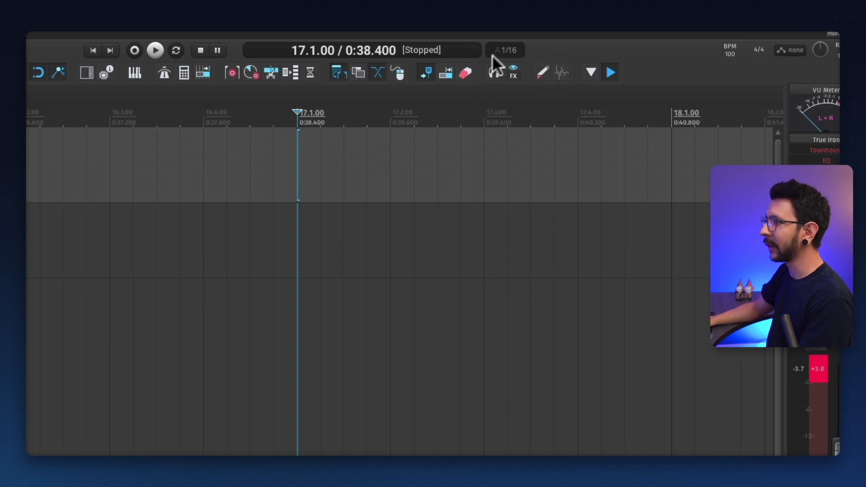
{"action": "left_click", "coordinate": [503, 50]}
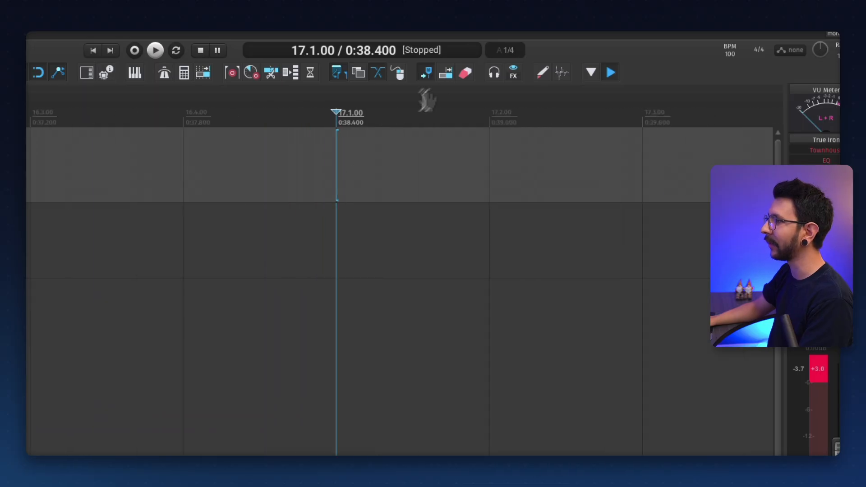
{"action": "left_click", "coordinate": [503, 49]}
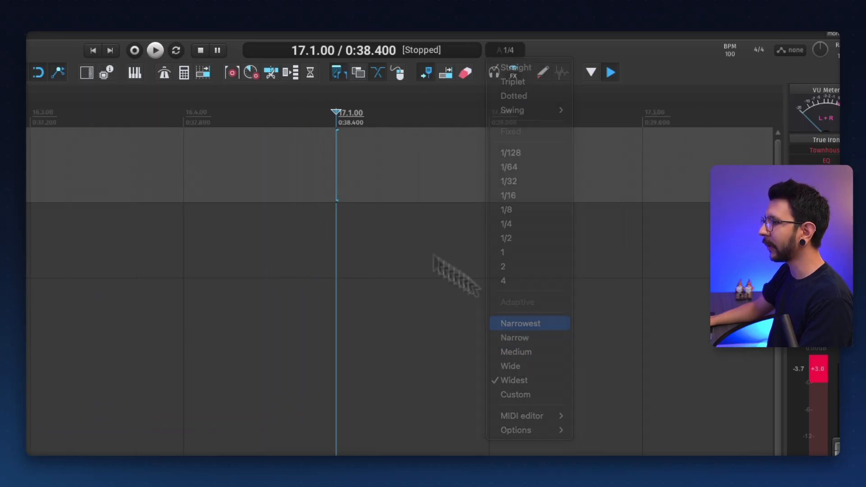
{"action": "left_click", "coordinate": [508, 181]}
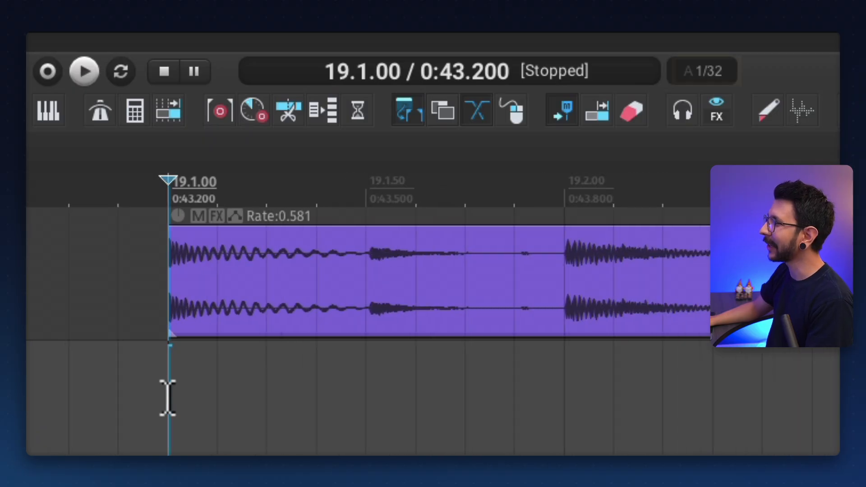
{"action": "left_click", "coordinate": [701, 70]}
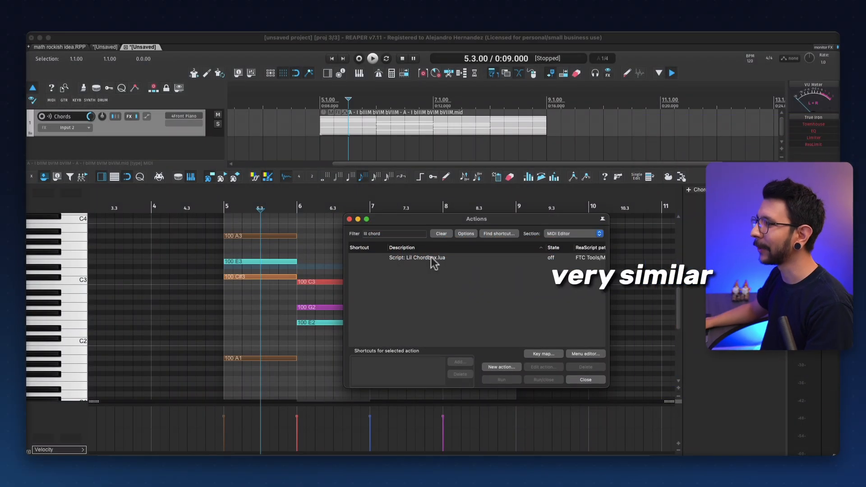
Run Script: Lil Chordbox.lua from the MIDI editor actions list to label chords
{"action": "left_click", "coordinate": [416, 257]}
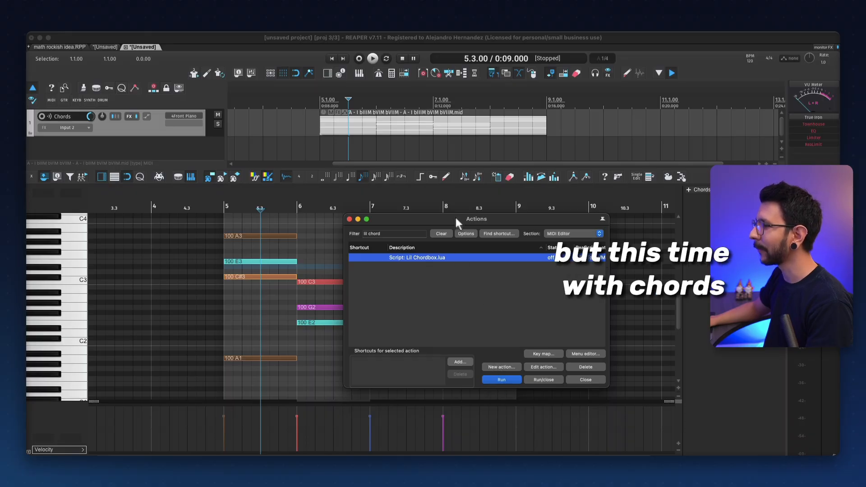
{"action": "left_click", "coordinate": [501, 379]}
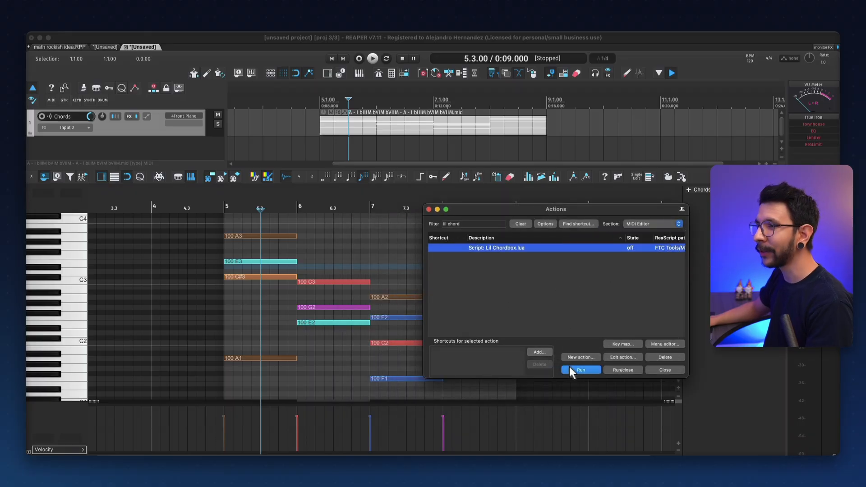
{"action": "left_click", "coordinate": [580, 370]}
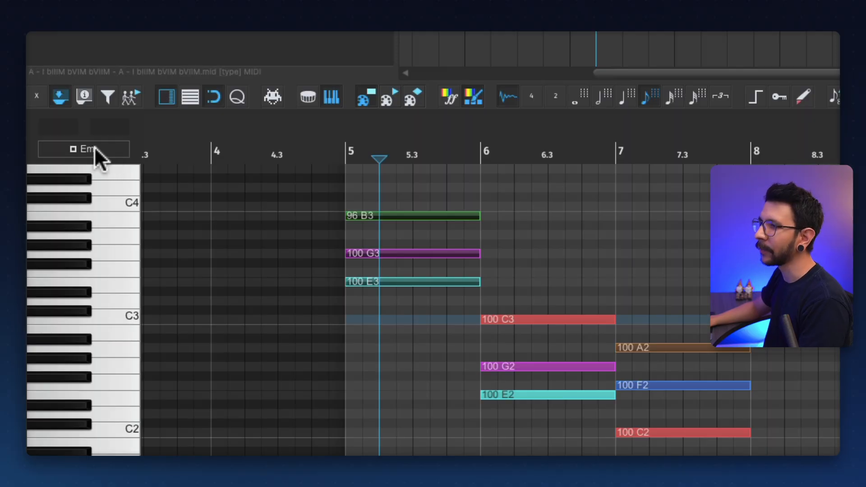
Export the Em, Cmaj, Fmaj, Gmaj chords as project regions and text events
{"action": "left_click", "coordinate": [83, 149]}
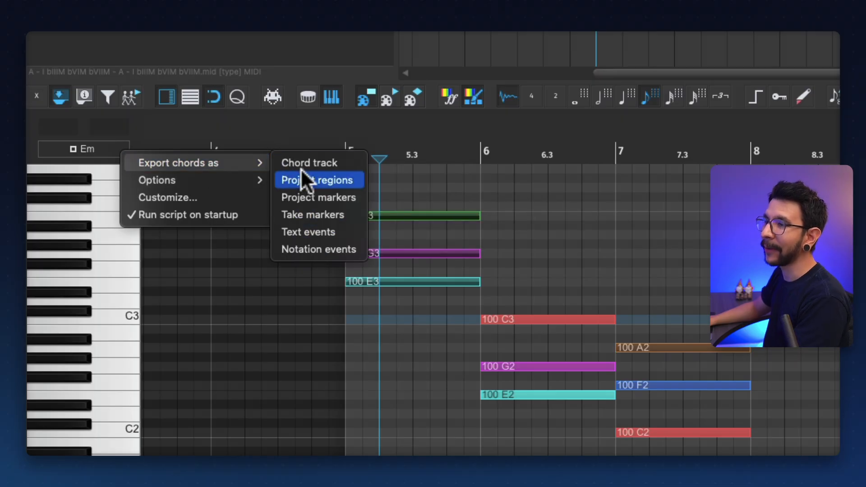
{"action": "mouse_move", "coordinate": [309, 232]}
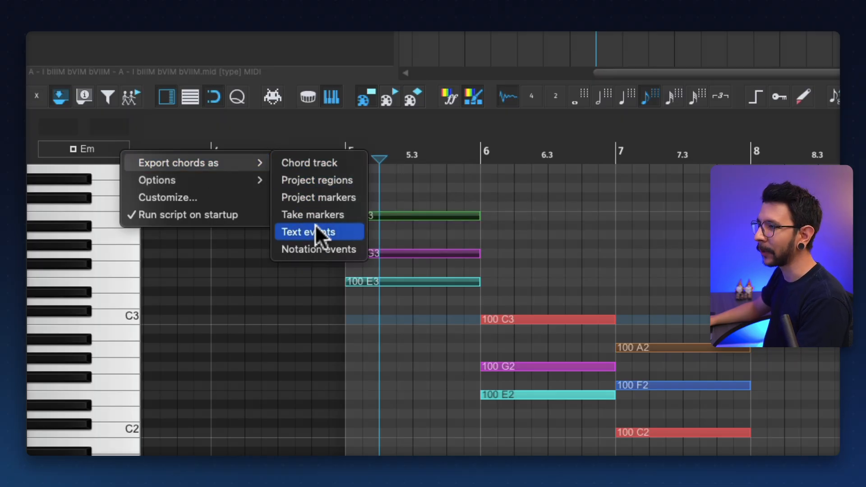
{"action": "mouse_move", "coordinate": [318, 180]}
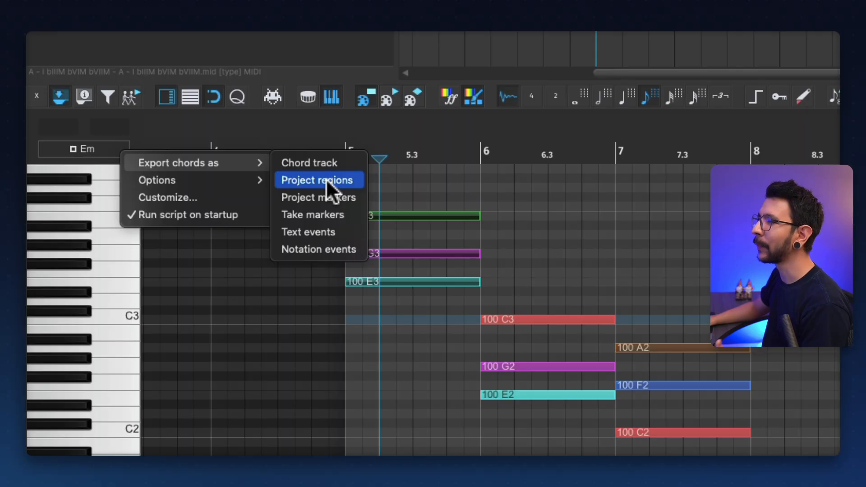
{"action": "mouse_move", "coordinate": [317, 187]}
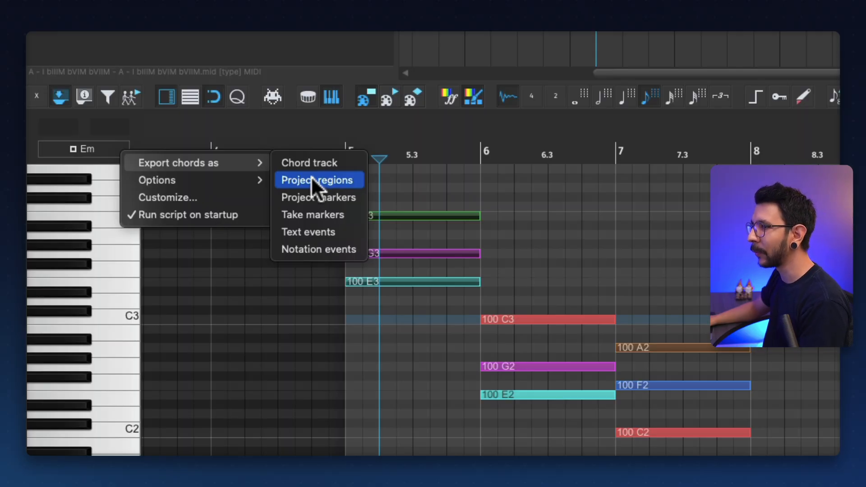
{"action": "left_click", "coordinate": [318, 180]}
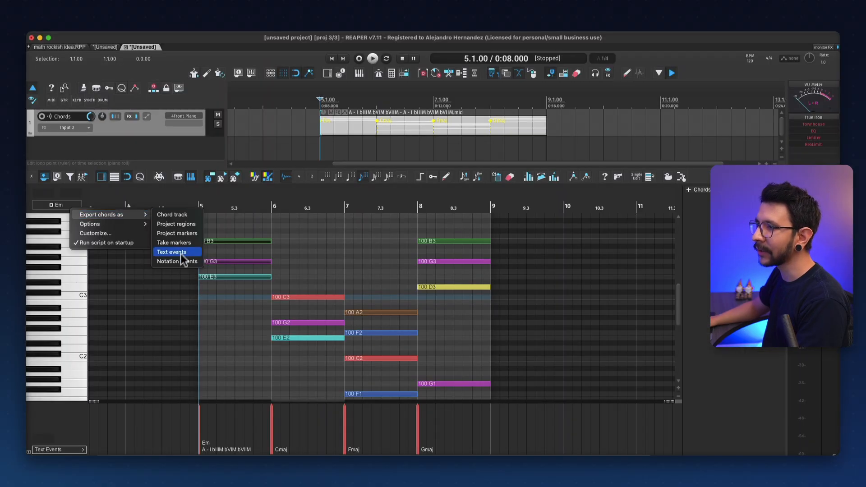
{"action": "left_click", "coordinate": [176, 261]}
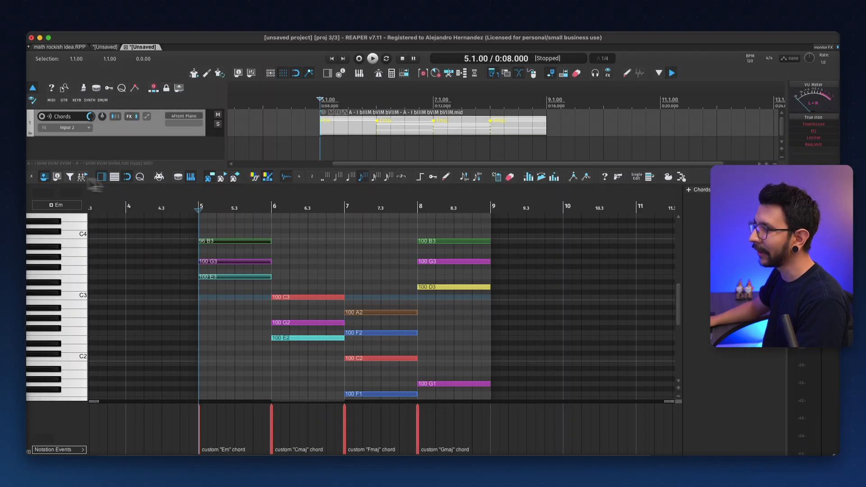
{"action": "left_click", "coordinate": [55, 205]}
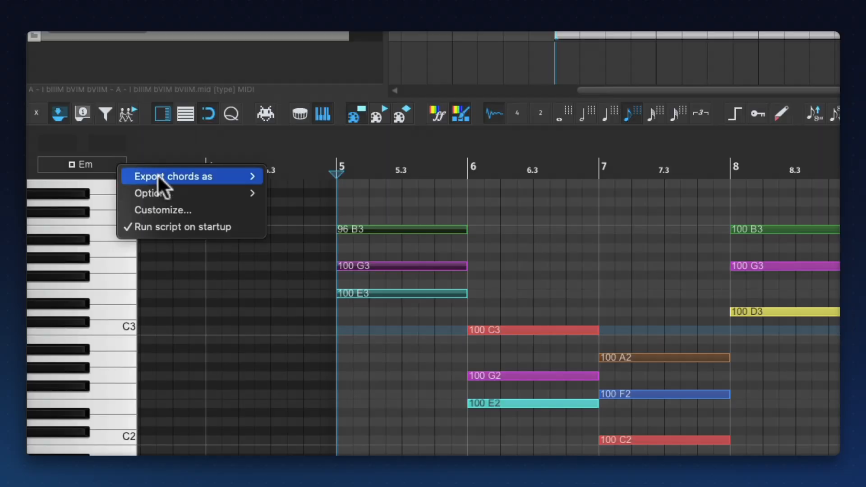
{"action": "mouse_move", "coordinate": [173, 176]}
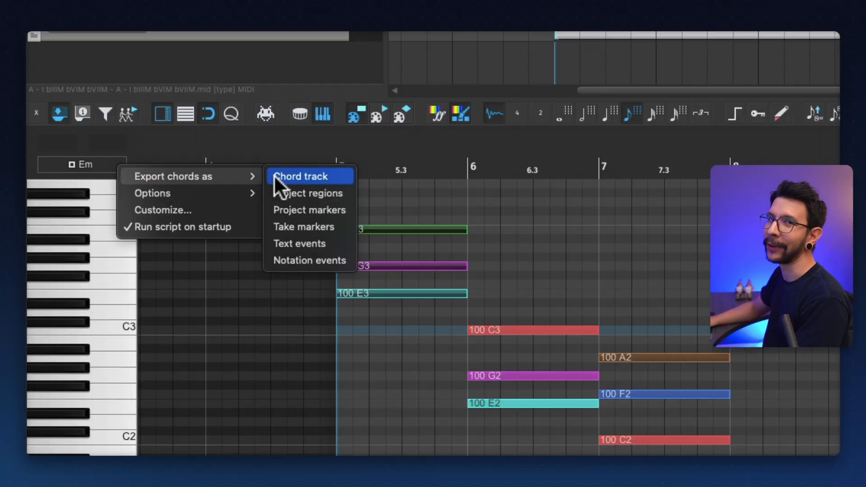
Export the detected chords to a chord track via the Chordbox menu
{"action": "left_click", "coordinate": [301, 176]}
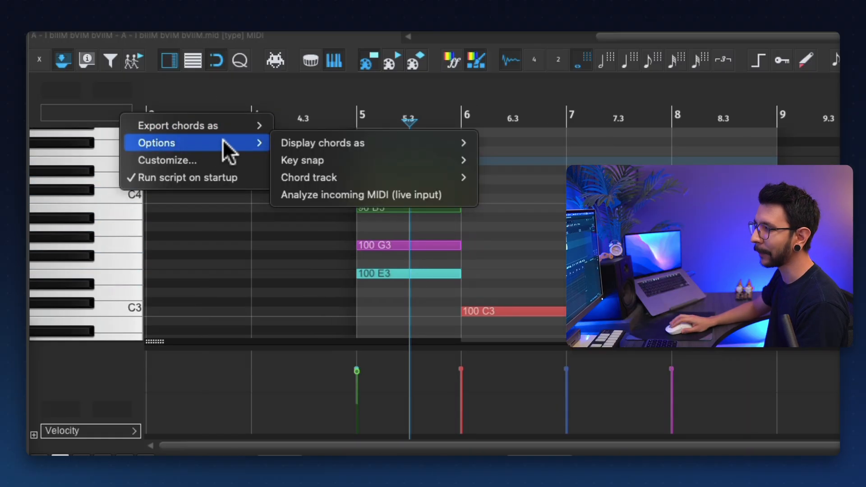
{"action": "mouse_move", "coordinate": [309, 178]}
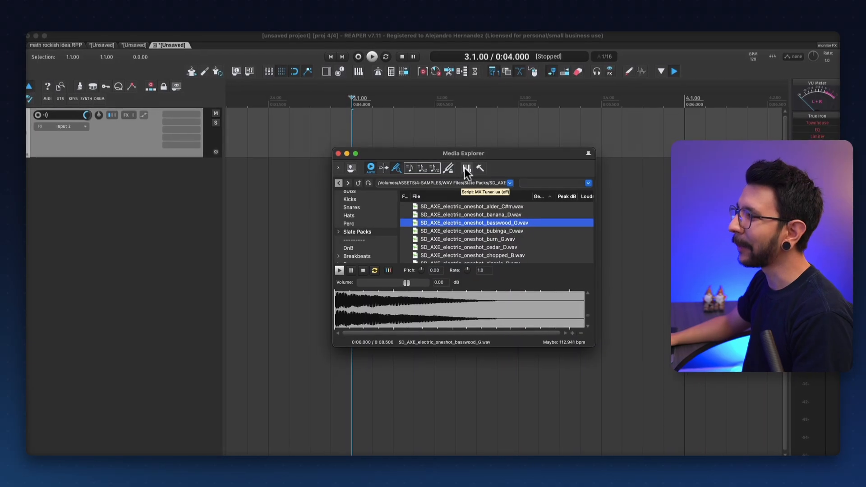
Launch the MX Tuner script and dock the Media Explorer in the Docker
{"action": "left_click", "coordinate": [466, 168]}
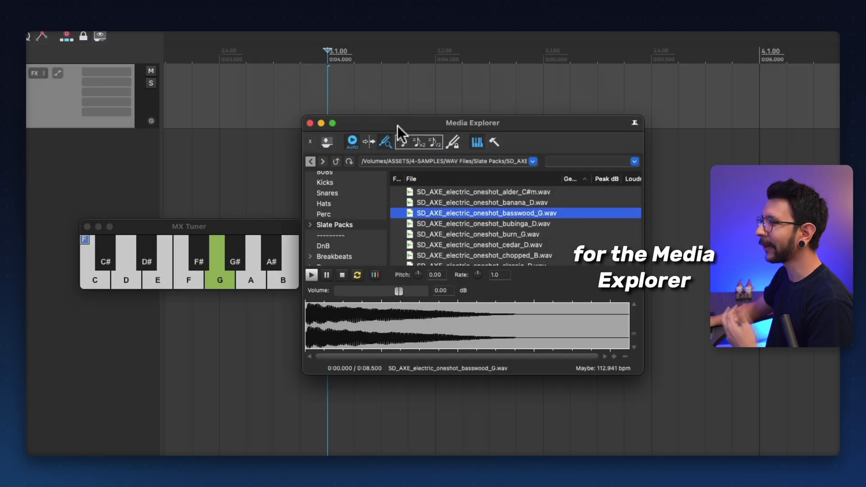
{"action": "scroll", "scroll_direction": "down", "scroll_amount": 3}
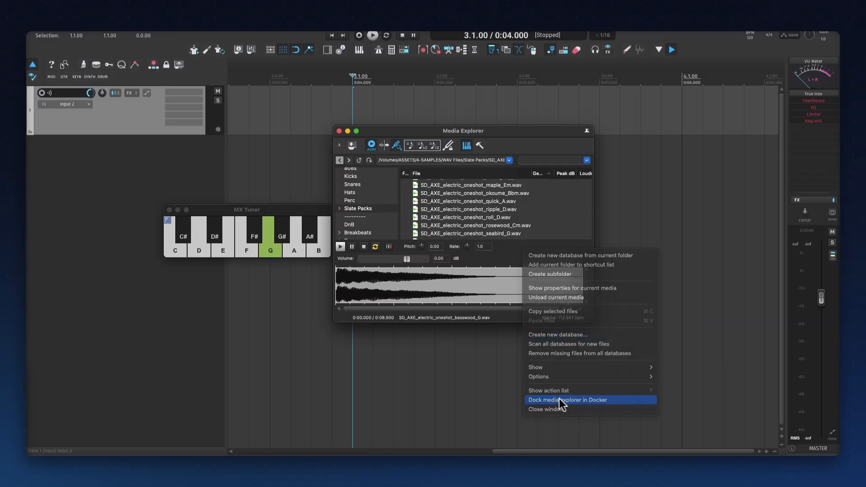
{"action": "left_click", "coordinate": [566, 399]}
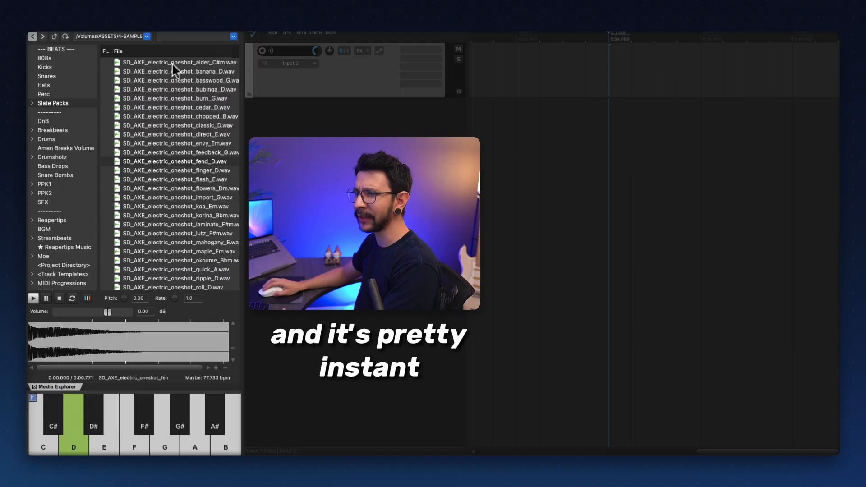
Preview the basswood, burn, direct and next guitar one-shots to check their detected pitches
{"action": "left_click", "coordinate": [177, 63]}
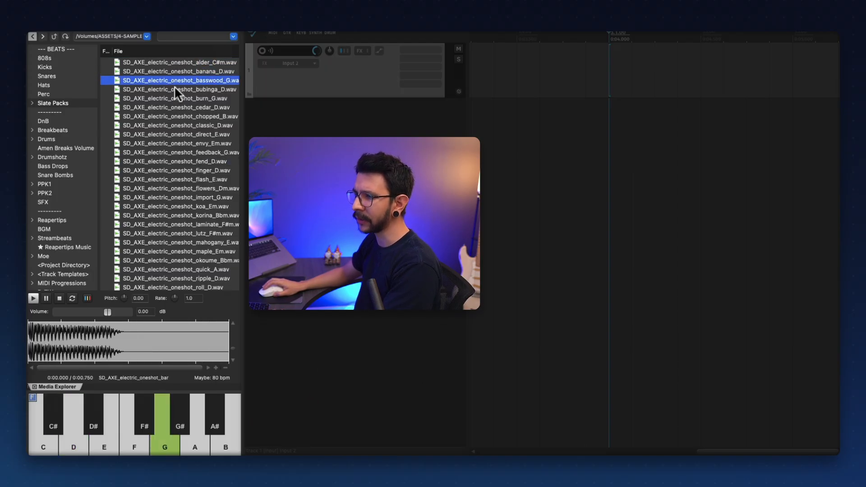
{"action": "left_click", "coordinate": [177, 98]}
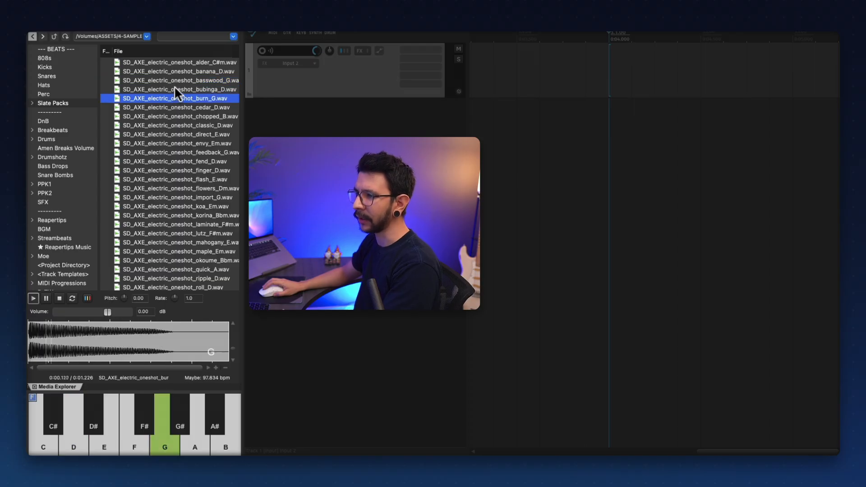
{"action": "left_click", "coordinate": [176, 134]}
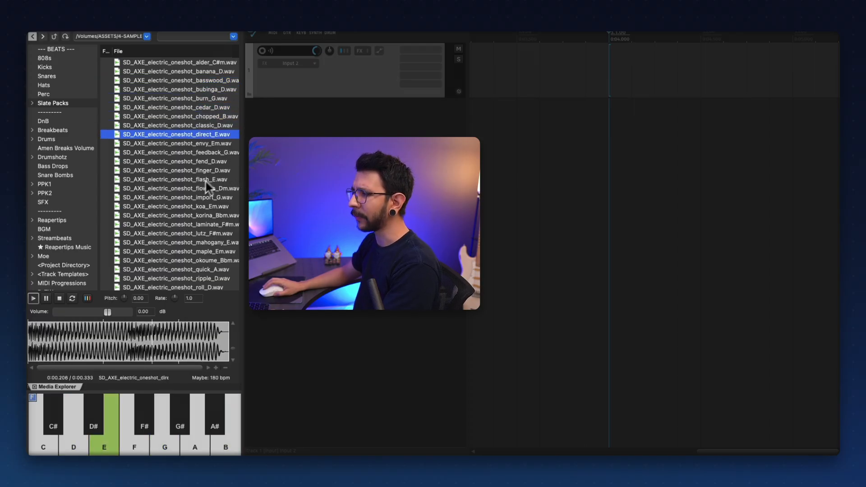
{"action": "left_click", "coordinate": [177, 160]}
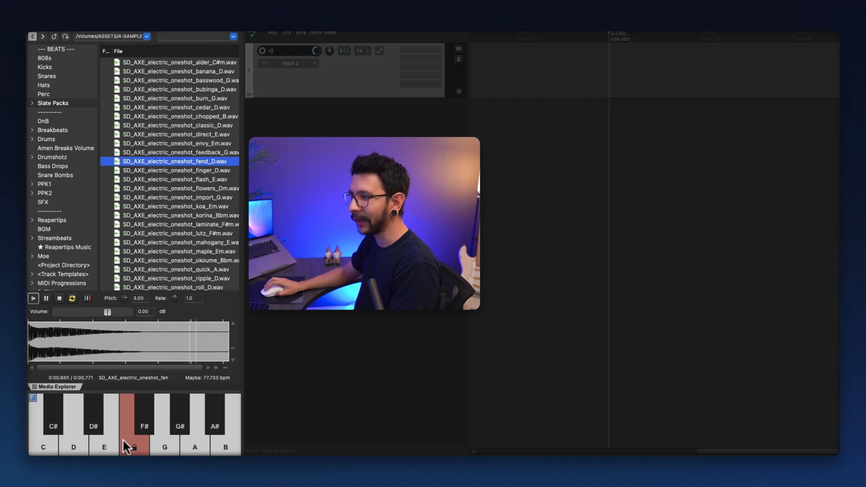
Lock previews to the note G and audition flash_E, koa_Em, lutz_F#m and further samples retuned to G
{"action": "left_click", "coordinate": [164, 447]}
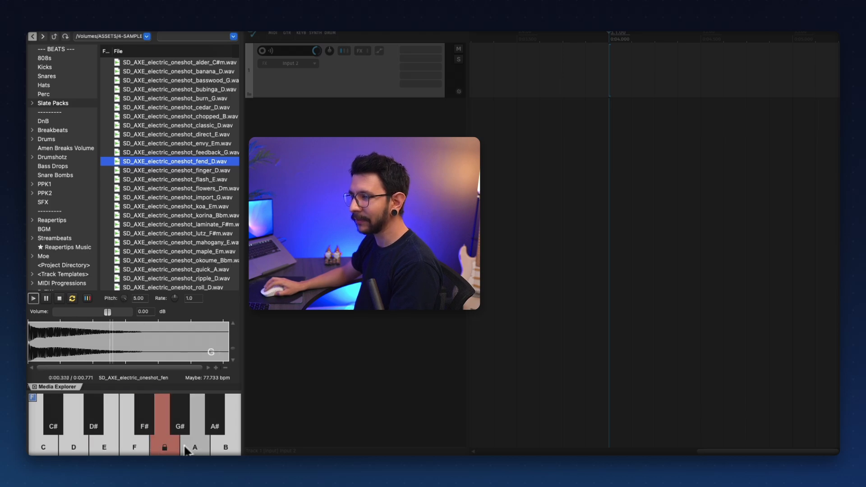
{"action": "left_click", "coordinate": [73, 431]}
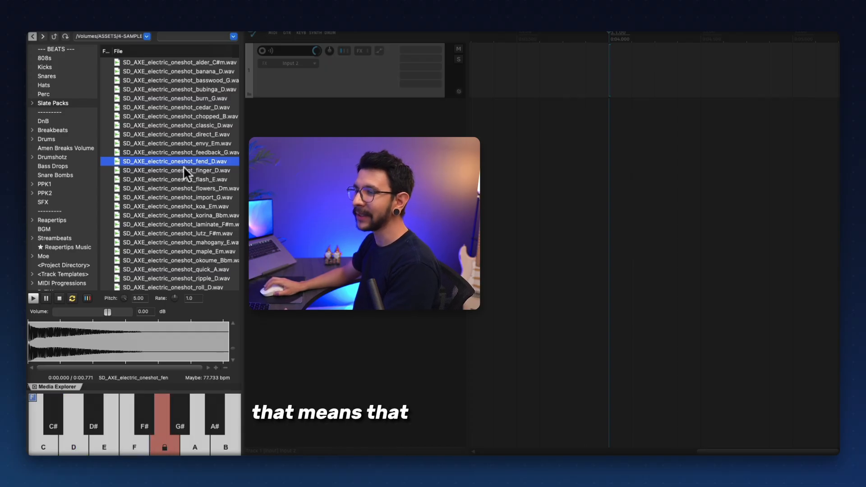
{"action": "left_click", "coordinate": [174, 179]}
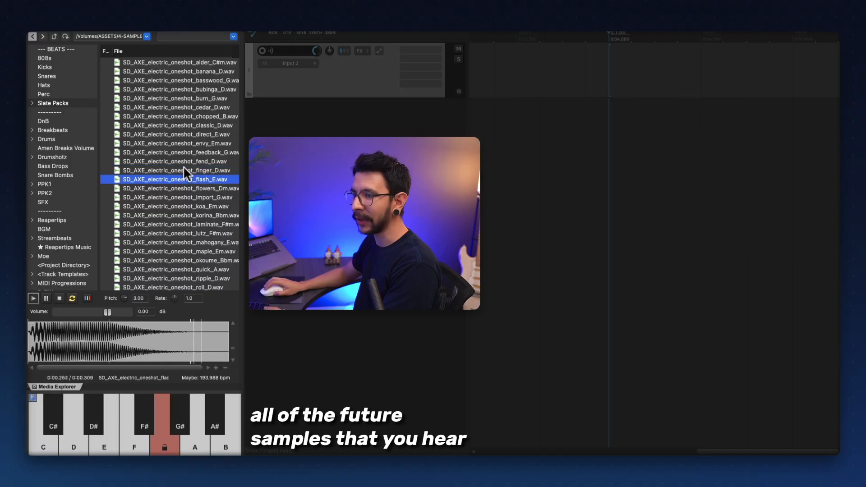
{"action": "left_click", "coordinate": [174, 205]}
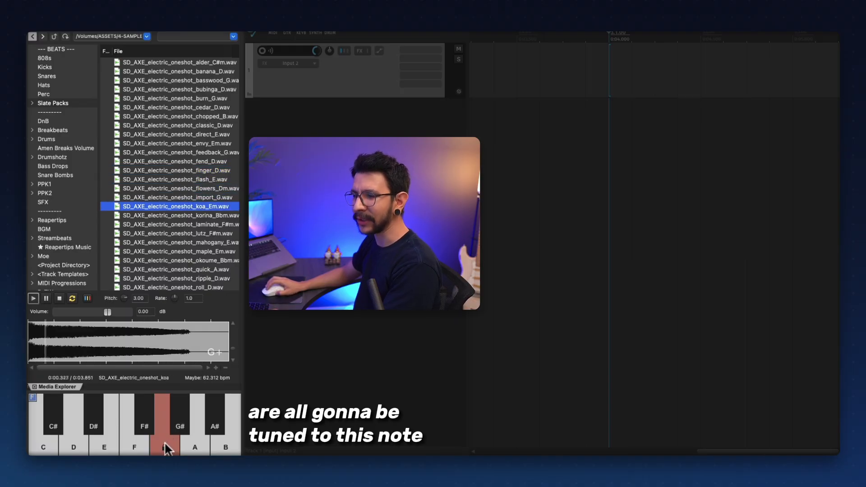
{"action": "left_click", "coordinate": [177, 232]}
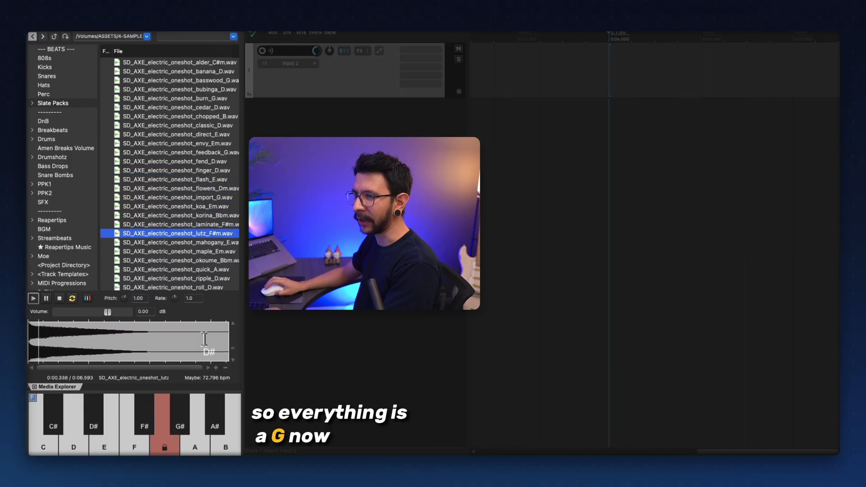
{"action": "left_click", "coordinate": [174, 286]}
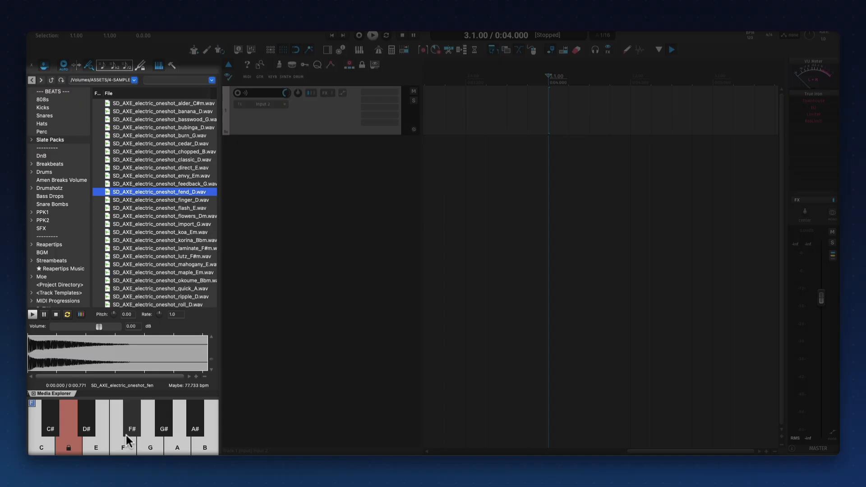
{"action": "mouse_move", "coordinate": [151, 442]}
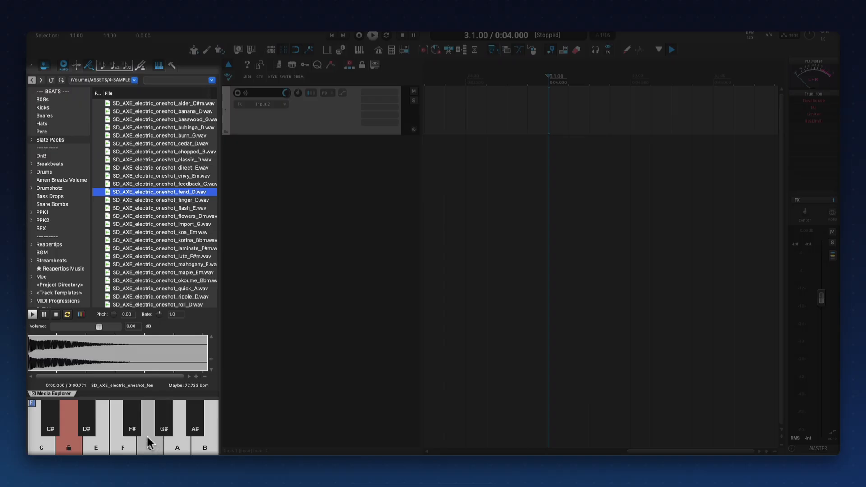
Lock the preview keyboard to D so the fend_D sample auditions at its native pitch
{"action": "left_click", "coordinate": [148, 427]}
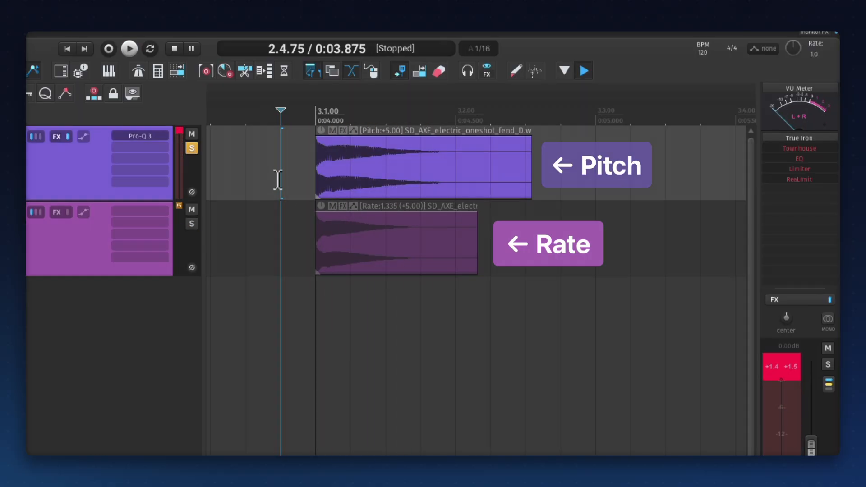
Play back the Pitch +5 sample item, then stop and move to the rate-changed copy
{"action": "left_click", "coordinate": [397, 242]}
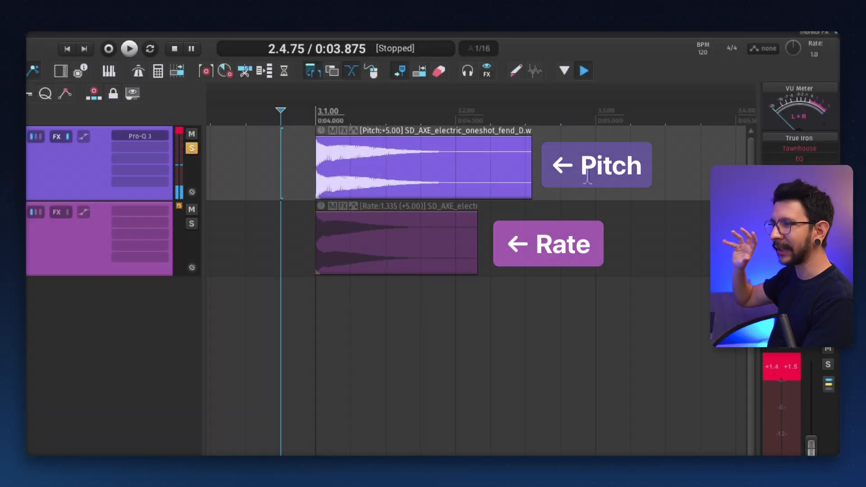
{"action": "left_click", "coordinate": [129, 48]}
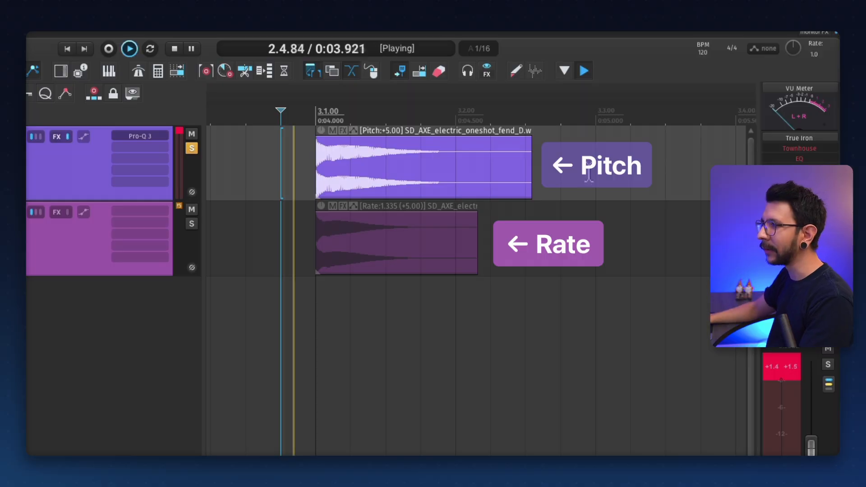
{"action": "left_click", "coordinate": [174, 49]}
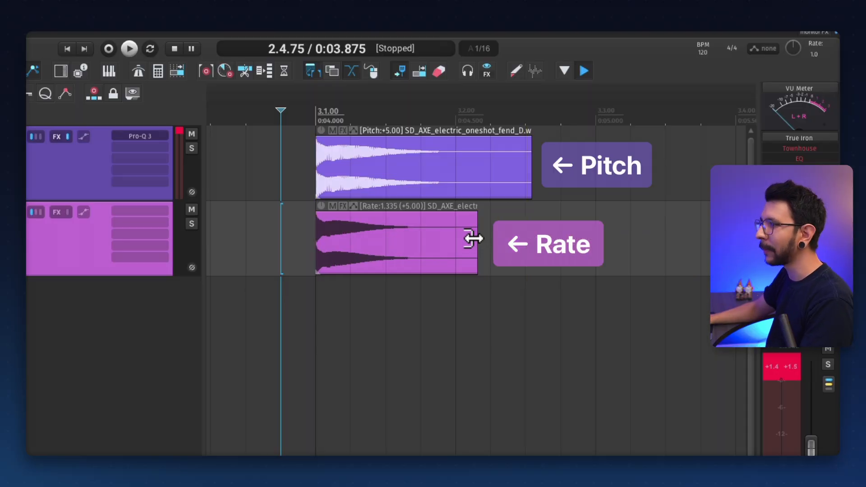
Stretch the Rate copy's edge to try a faster playrate and bring it back to 1.335
{"action": "left_click_drag", "start_coordinate": [474, 238], "coordinate": [443, 238]}
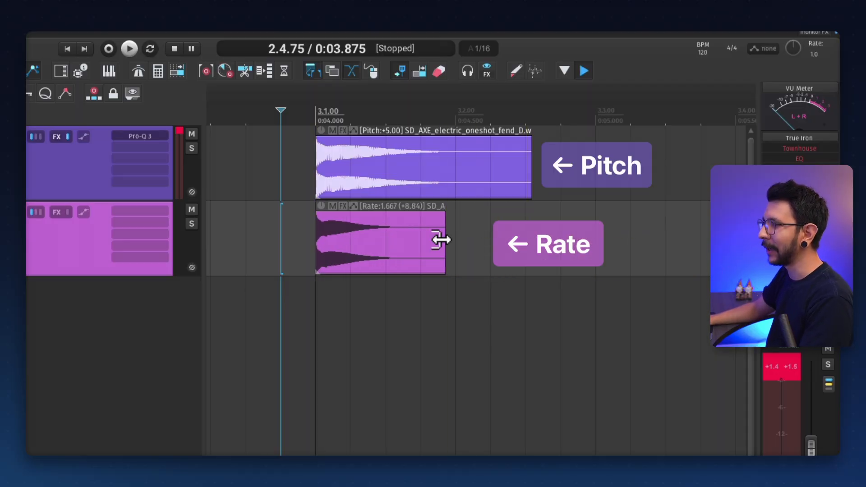
{"action": "left_click_drag", "start_coordinate": [444, 239], "coordinate": [476, 239]}
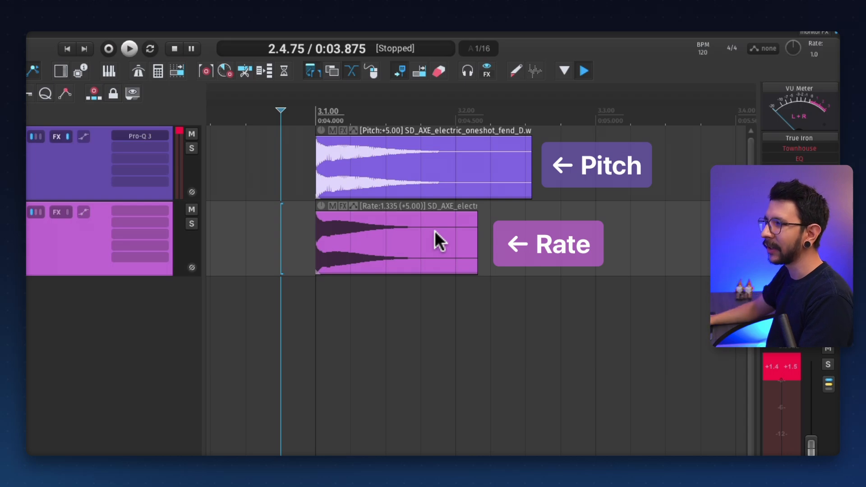
{"action": "mouse_move", "coordinate": [463, 240]}
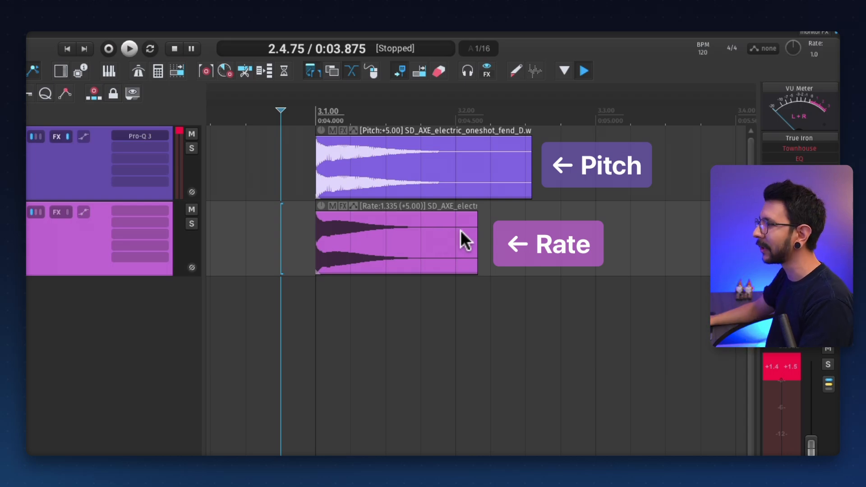
{"action": "left_click_drag", "start_coordinate": [476, 237], "coordinate": [531, 243]}
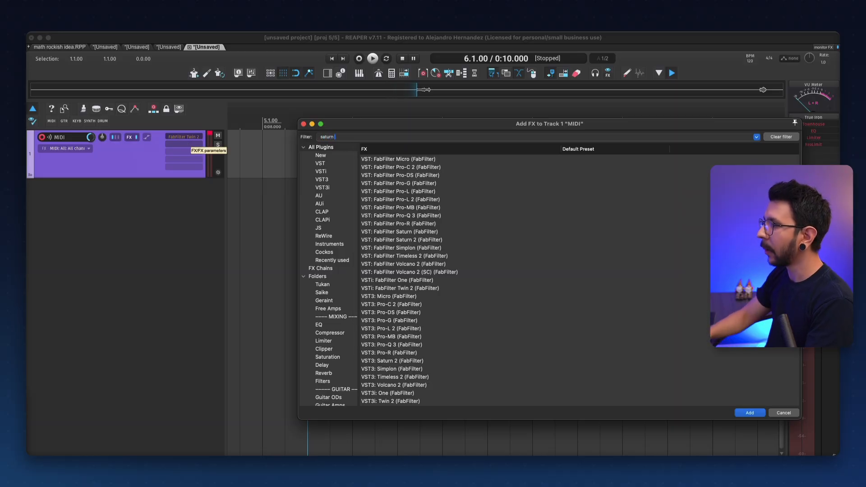
Insert FabFilter Saturn 2 after Twin 2, hear the synth recording through it and stop
{"action": "left_click", "coordinate": [400, 167]}
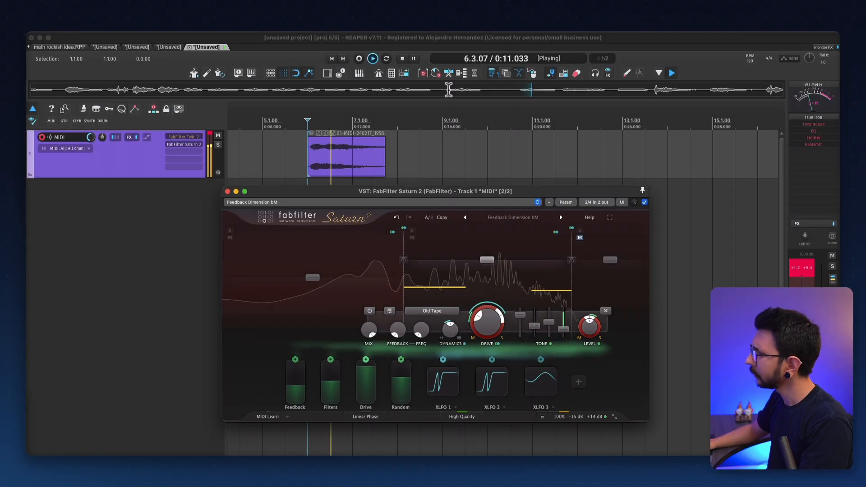
{"action": "left_click", "coordinate": [413, 57]}
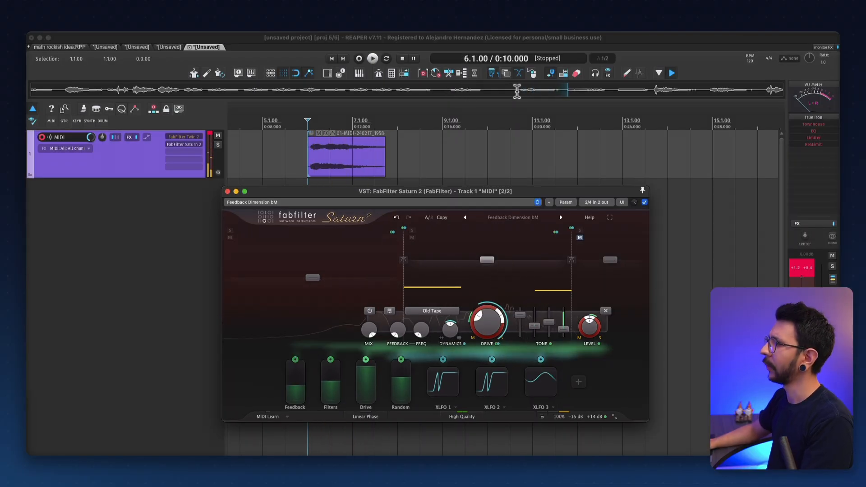
{"action": "left_click", "coordinate": [577, 89]}
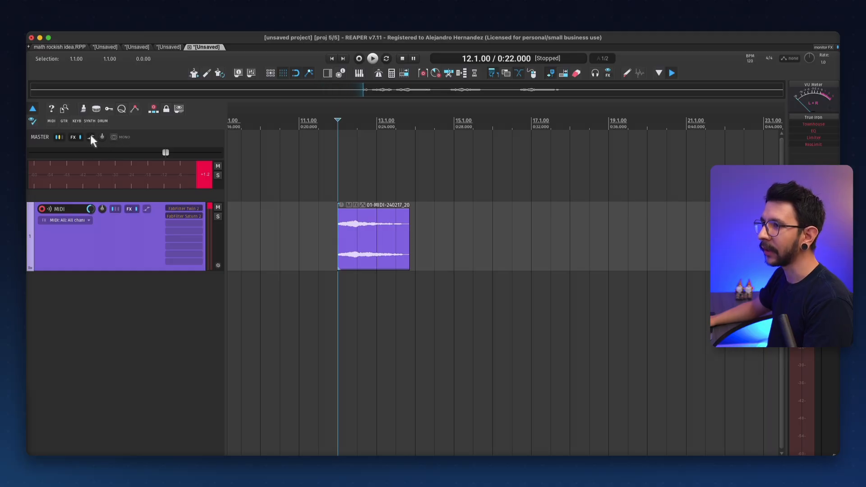
Show the master Playrate envelope and give its automation item a sine LFO with Freq skew 100
{"action": "left_click", "coordinate": [90, 137]}
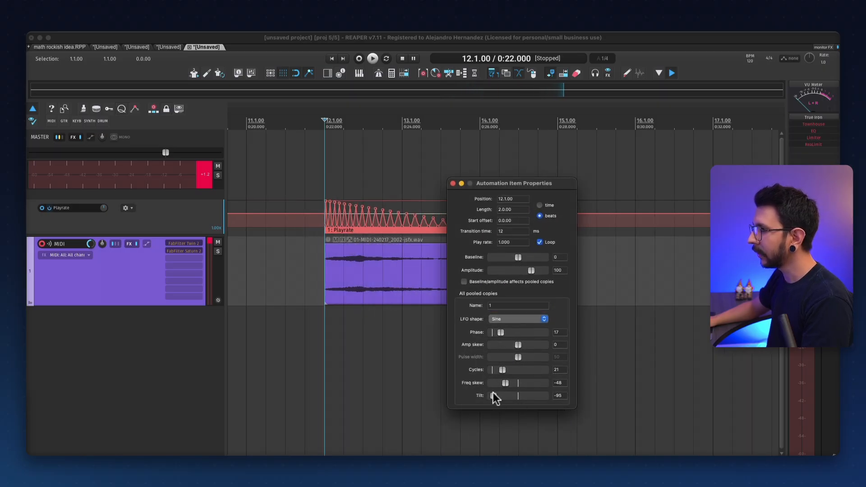
{"action": "left_click_drag", "start_coordinate": [503, 382], "coordinate": [546, 383]}
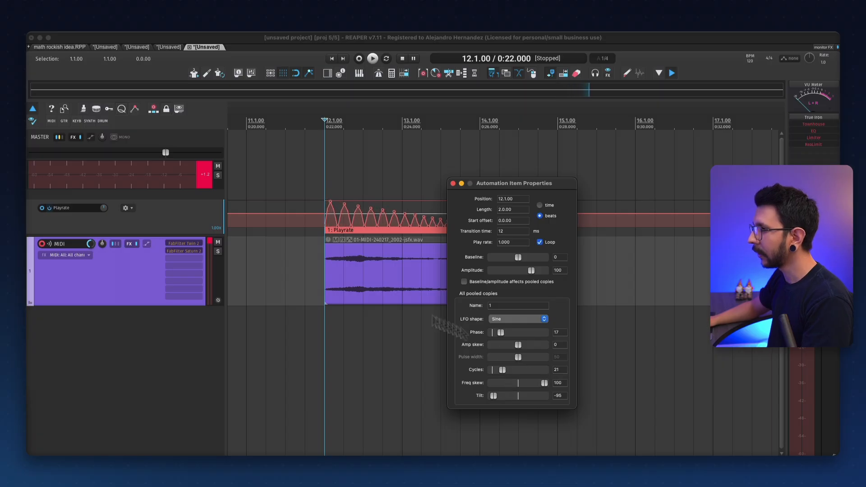
{"action": "left_click", "coordinate": [372, 58]}
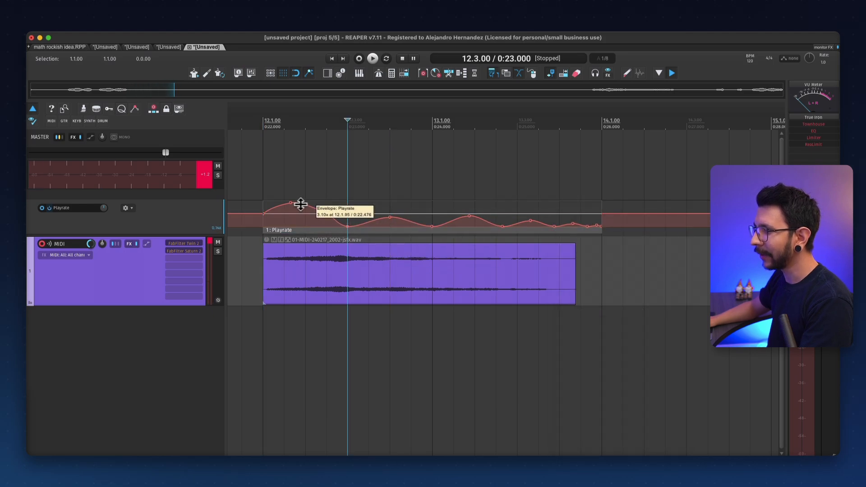
Tweak a point on the playrate curve and select the newly recorded synth audio item
{"action": "left_click", "coordinate": [372, 58]}
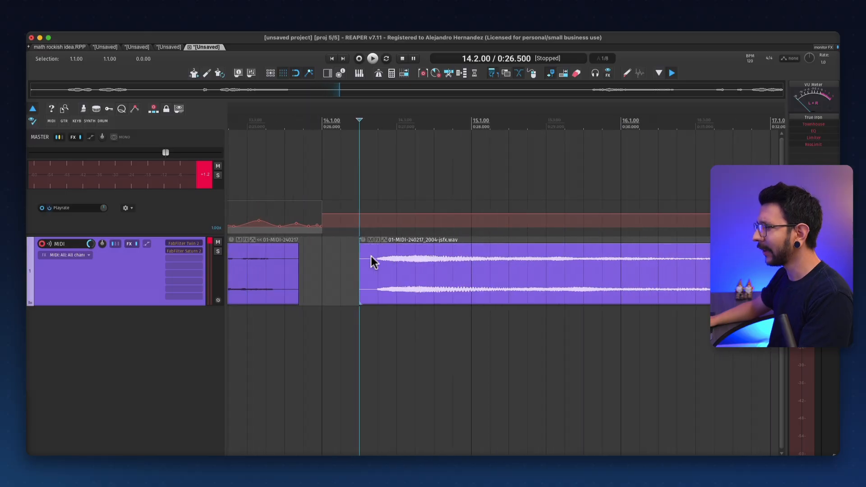
{"action": "left_click", "coordinate": [372, 58]}
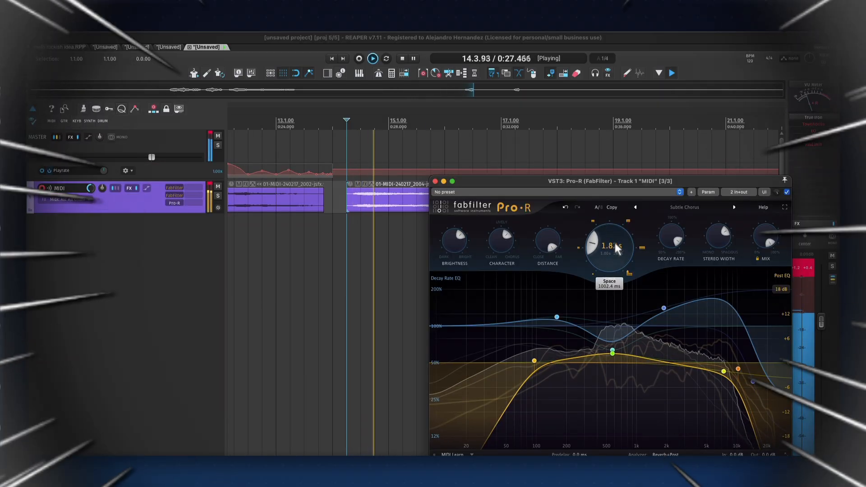
Set Pro-R Space to 0.36 s at 84% mix and trim the edge of a recorded clip
{"action": "left_click_drag", "start_coordinate": [609, 245], "coordinate": [599, 263]}
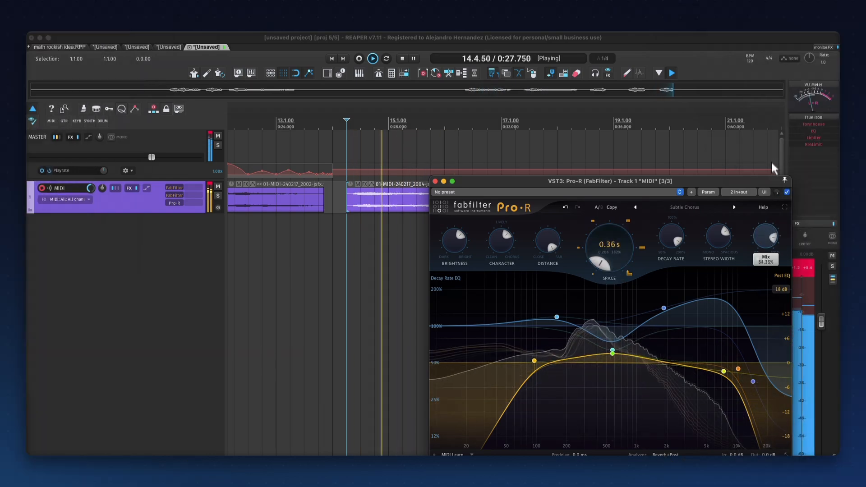
{"action": "left_click_drag", "start_coordinate": [609, 245], "coordinate": [609, 229]}
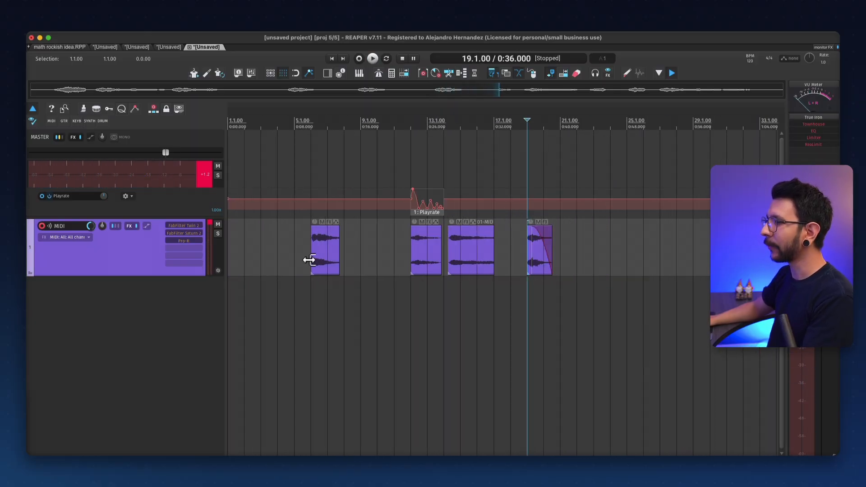
{"action": "left_click", "coordinate": [372, 57]}
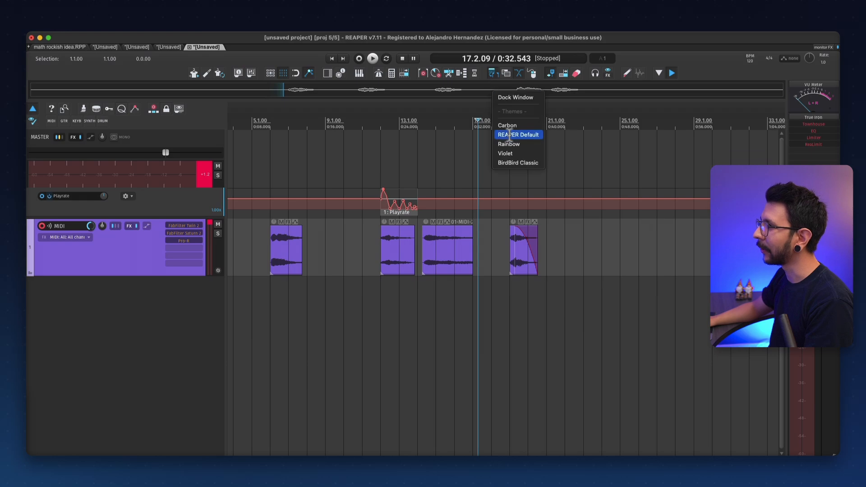
Pick the REAPER Default sampler theme and run the Global Sampler Theme Editor script
{"action": "left_click", "coordinate": [518, 134]}
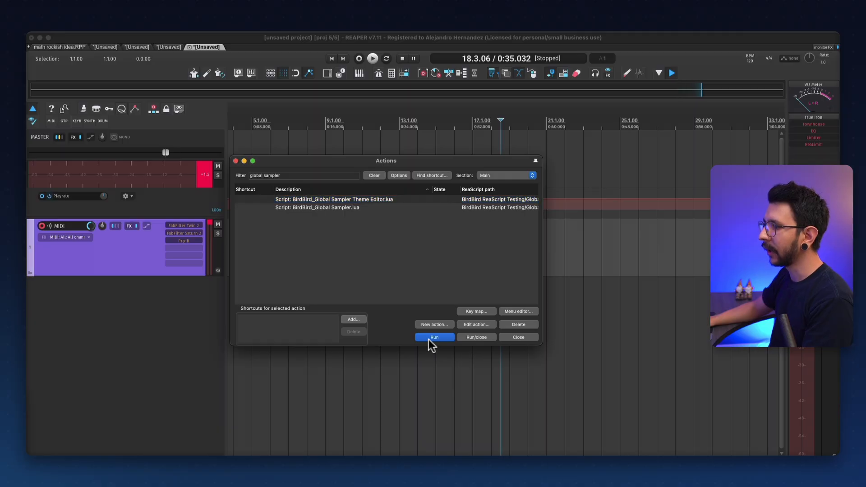
{"action": "left_click", "coordinate": [435, 336]}
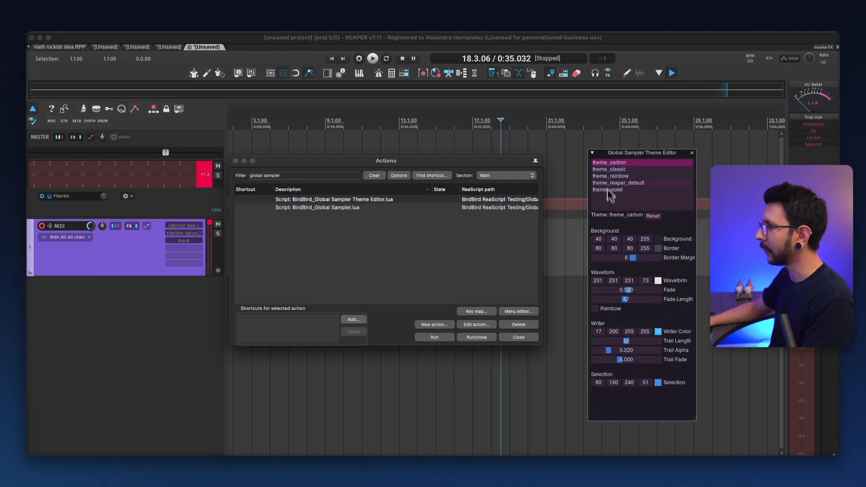